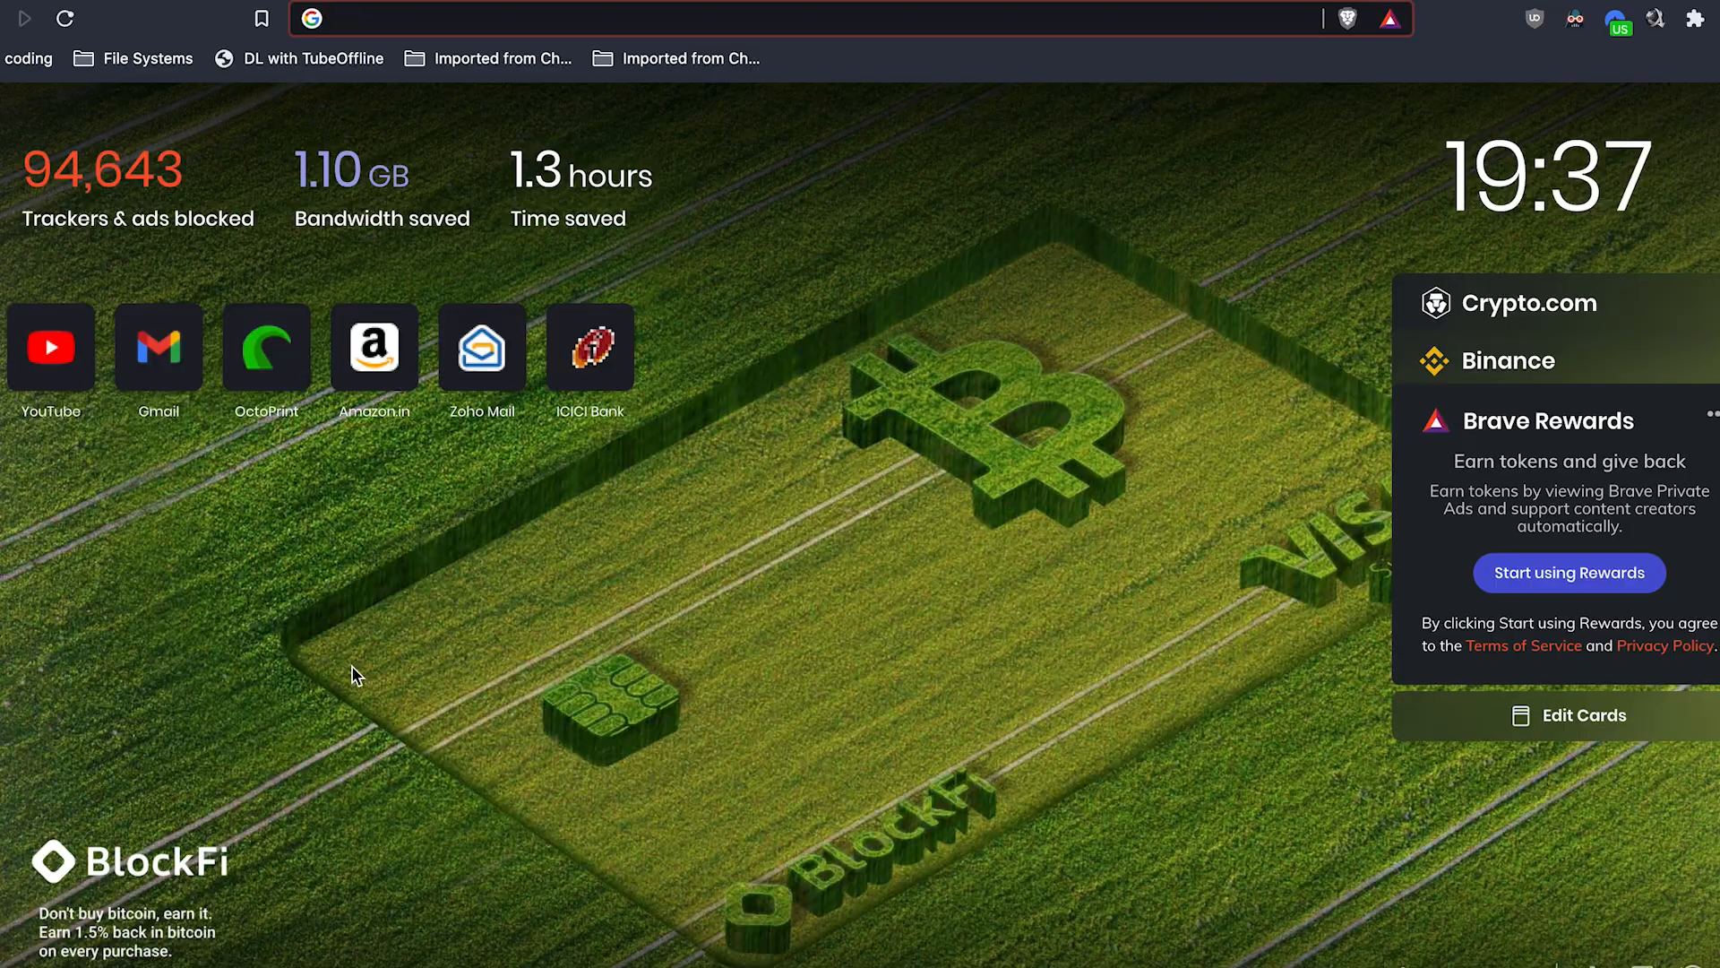
mouse_move(489, 634)
text(lithophanemaker.com/Color%20Lithophane.html)
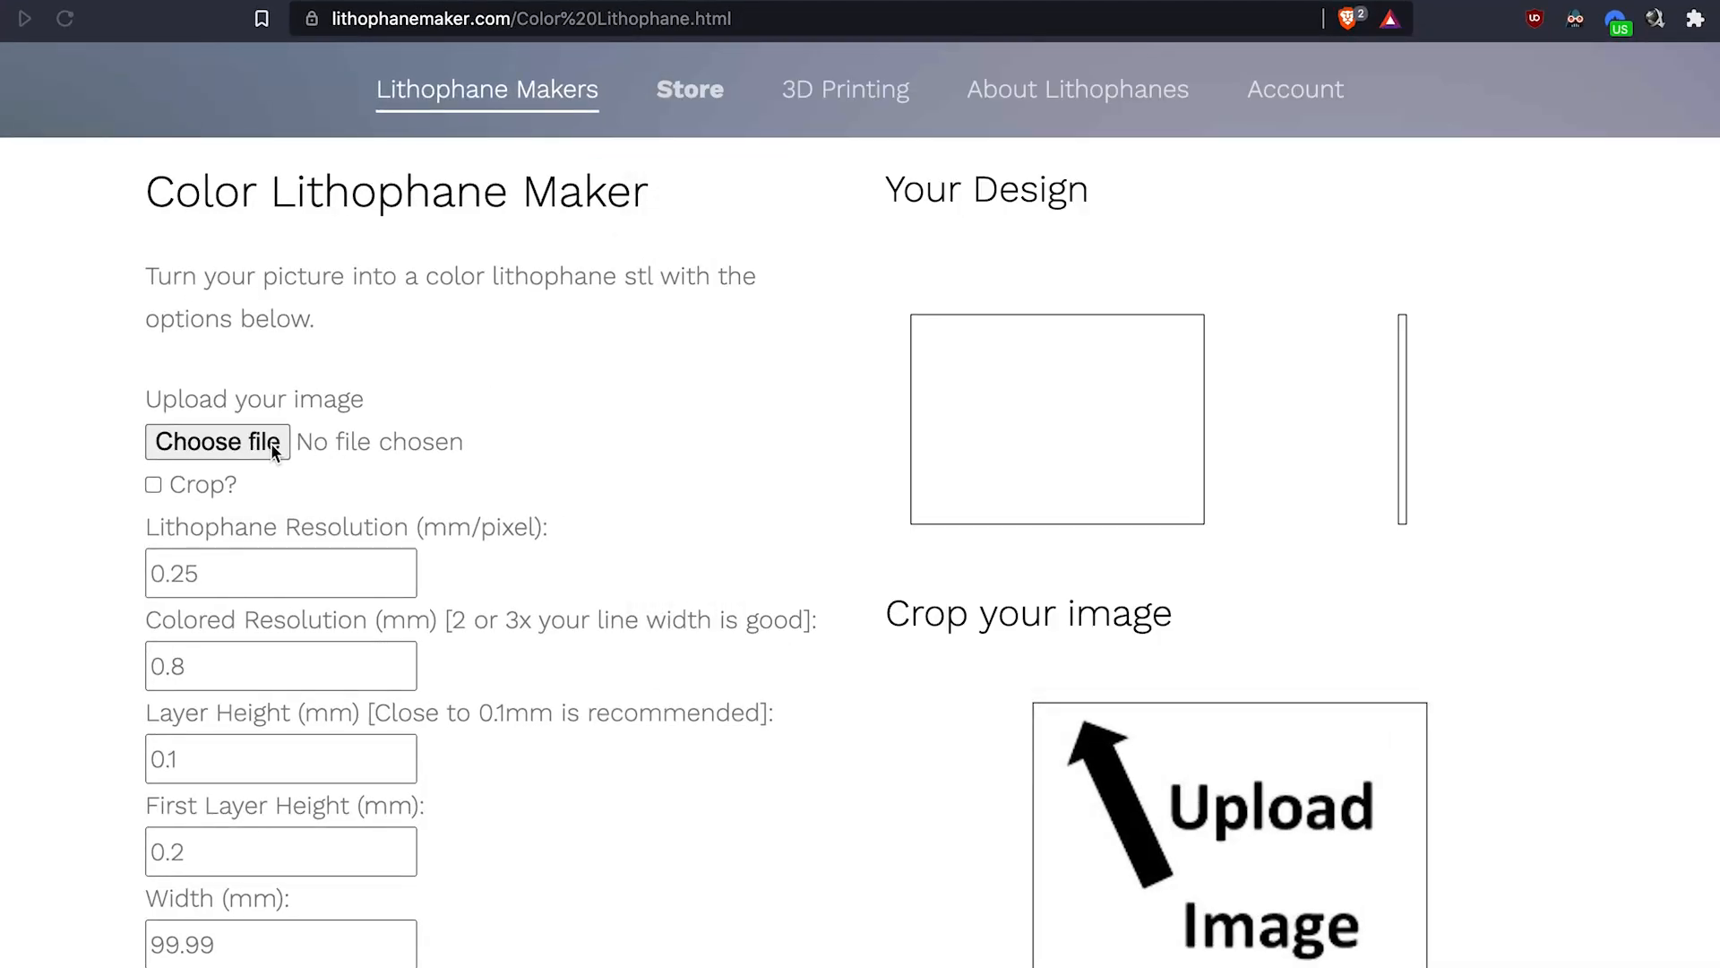
Upload ironmanforlitho.jpg and set the lithophane resolution to 0.1
click(217, 441)
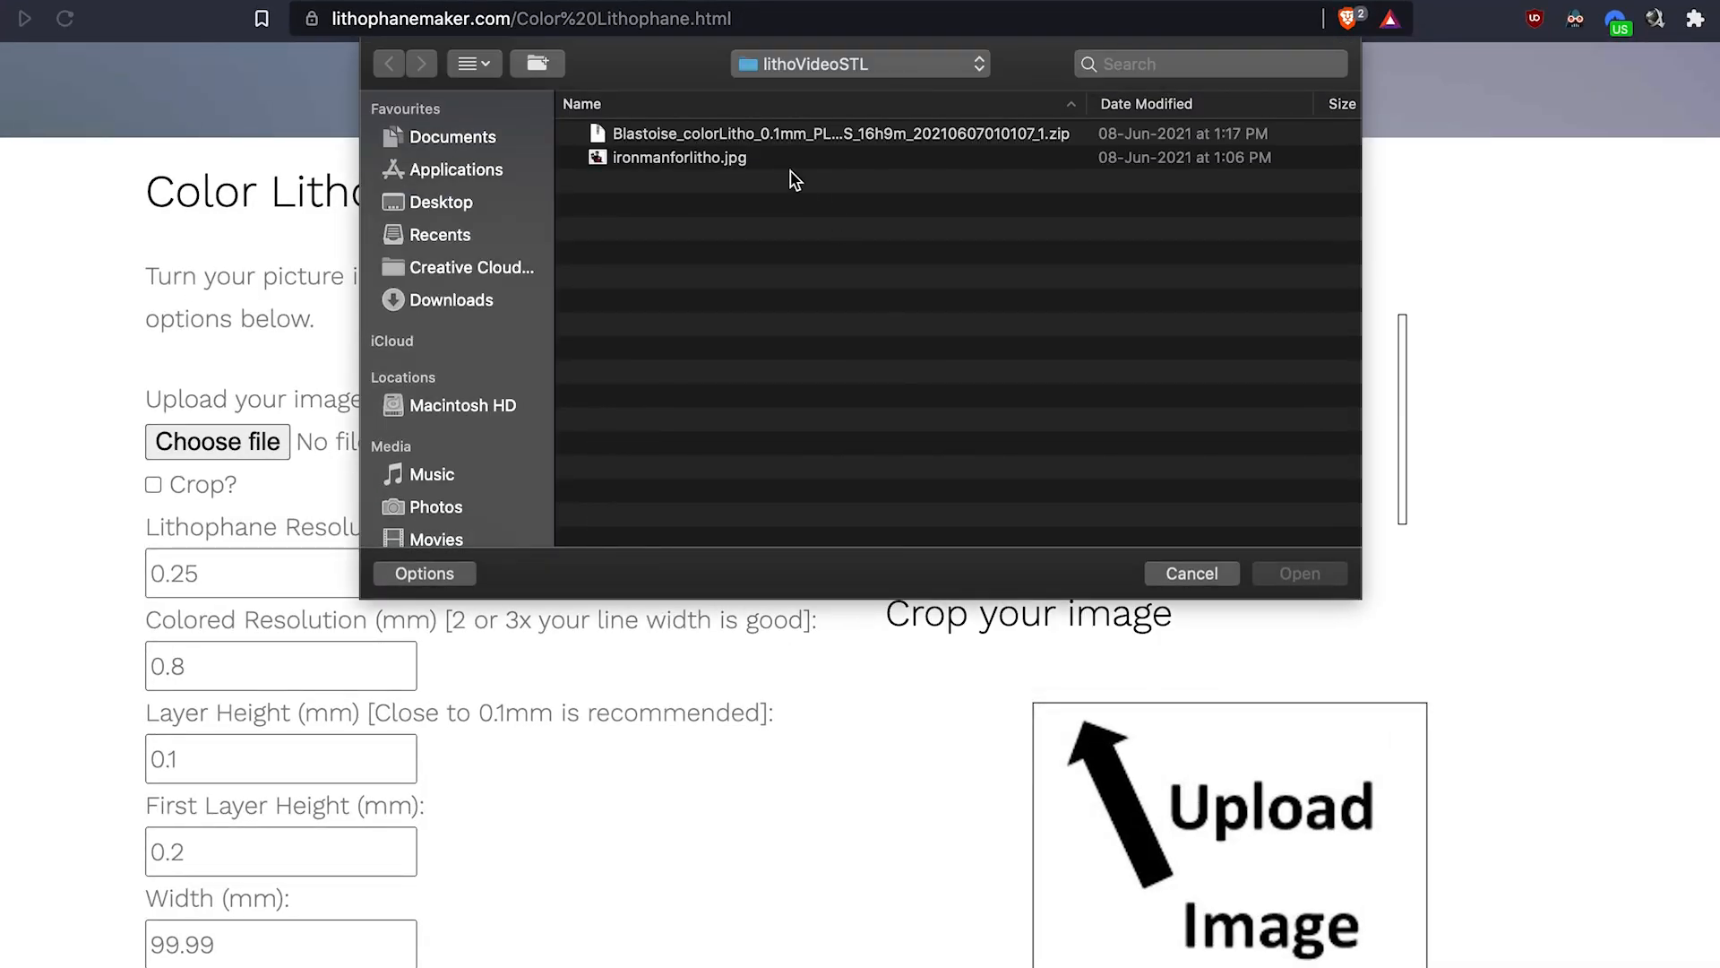
double_click(678, 157)
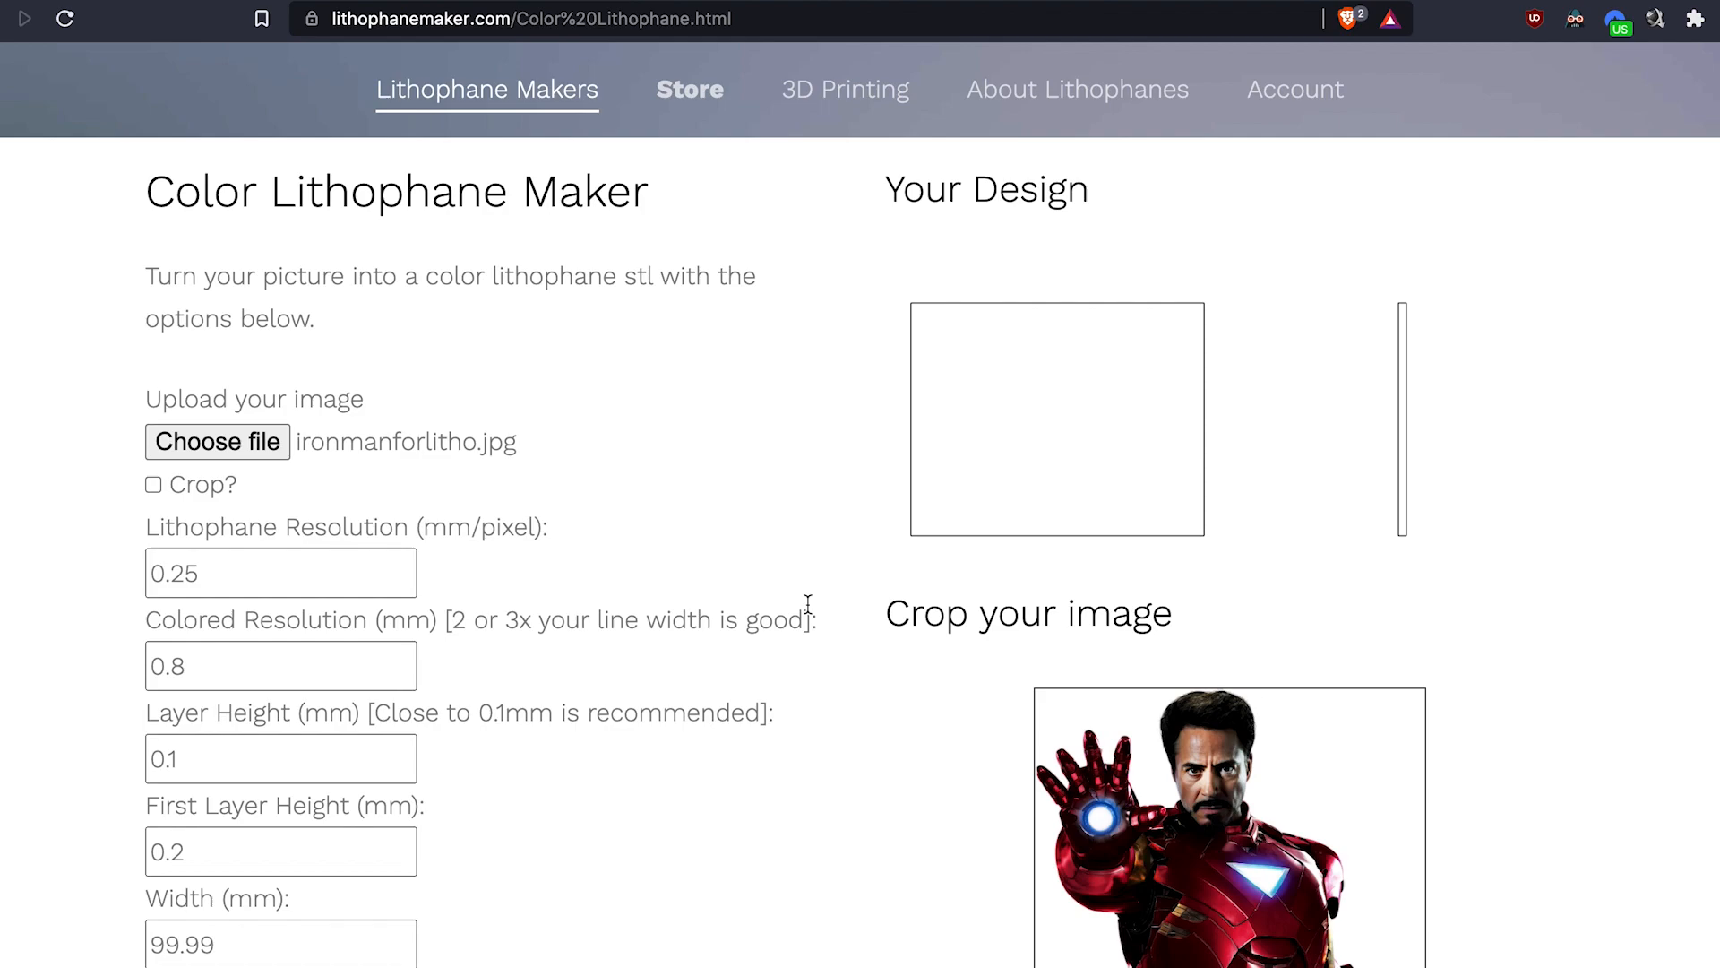
scroll(down, 3)
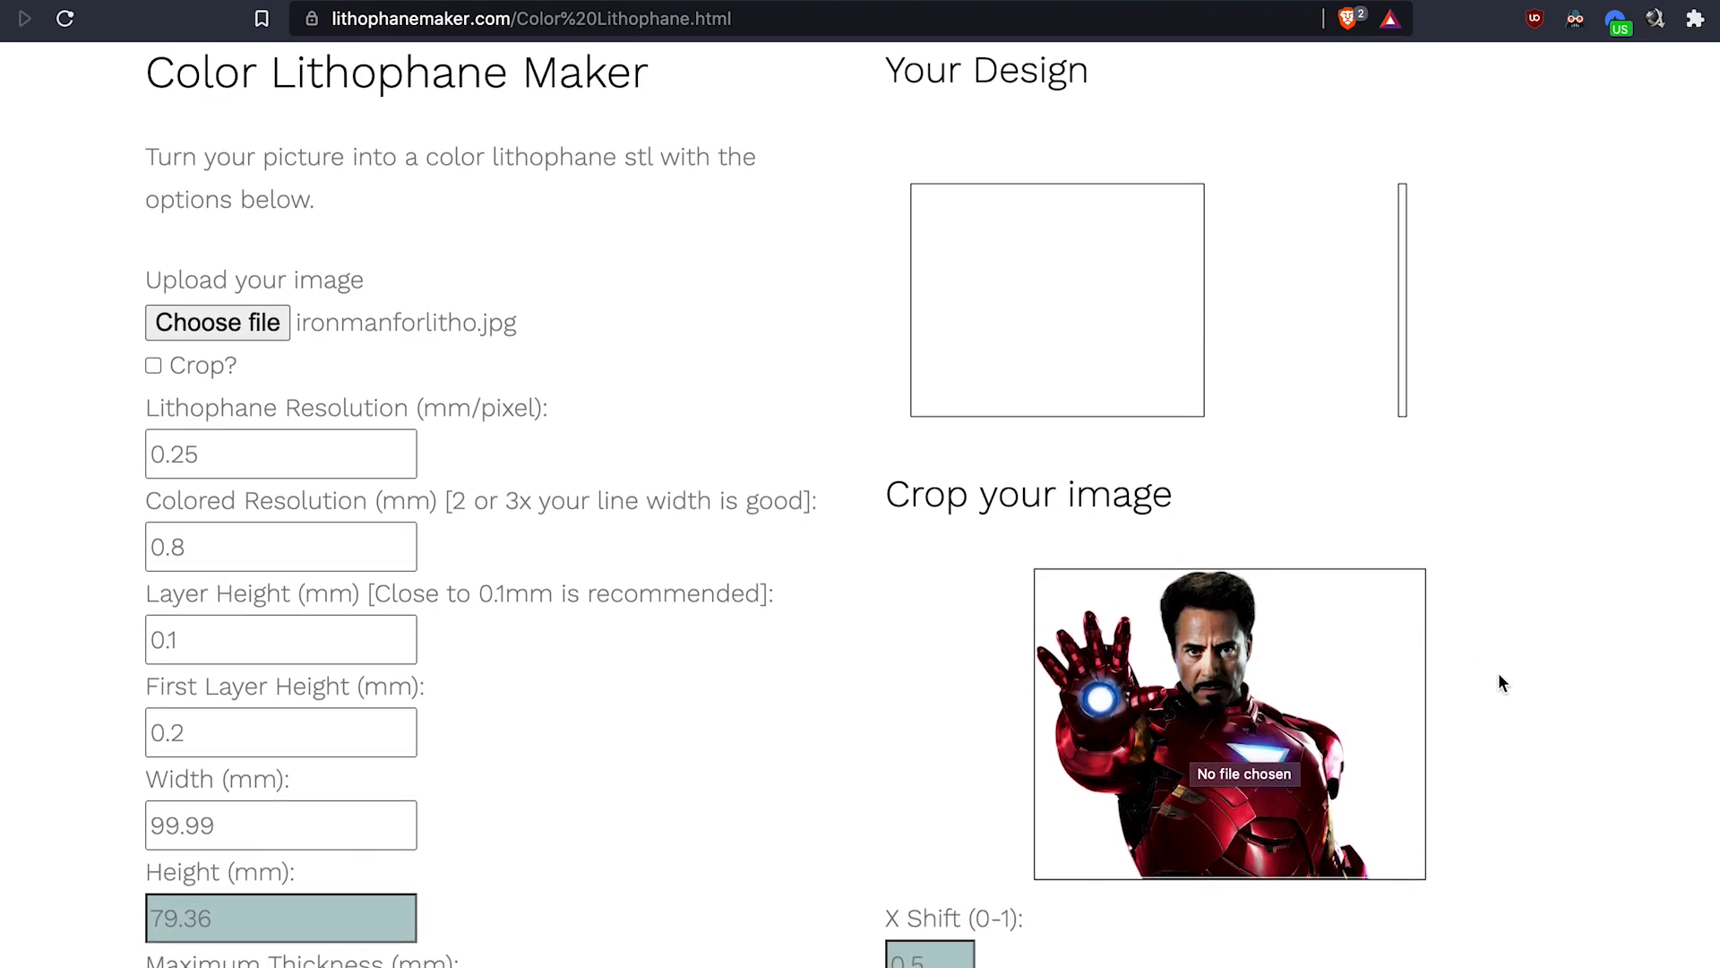
scroll(down, 3)
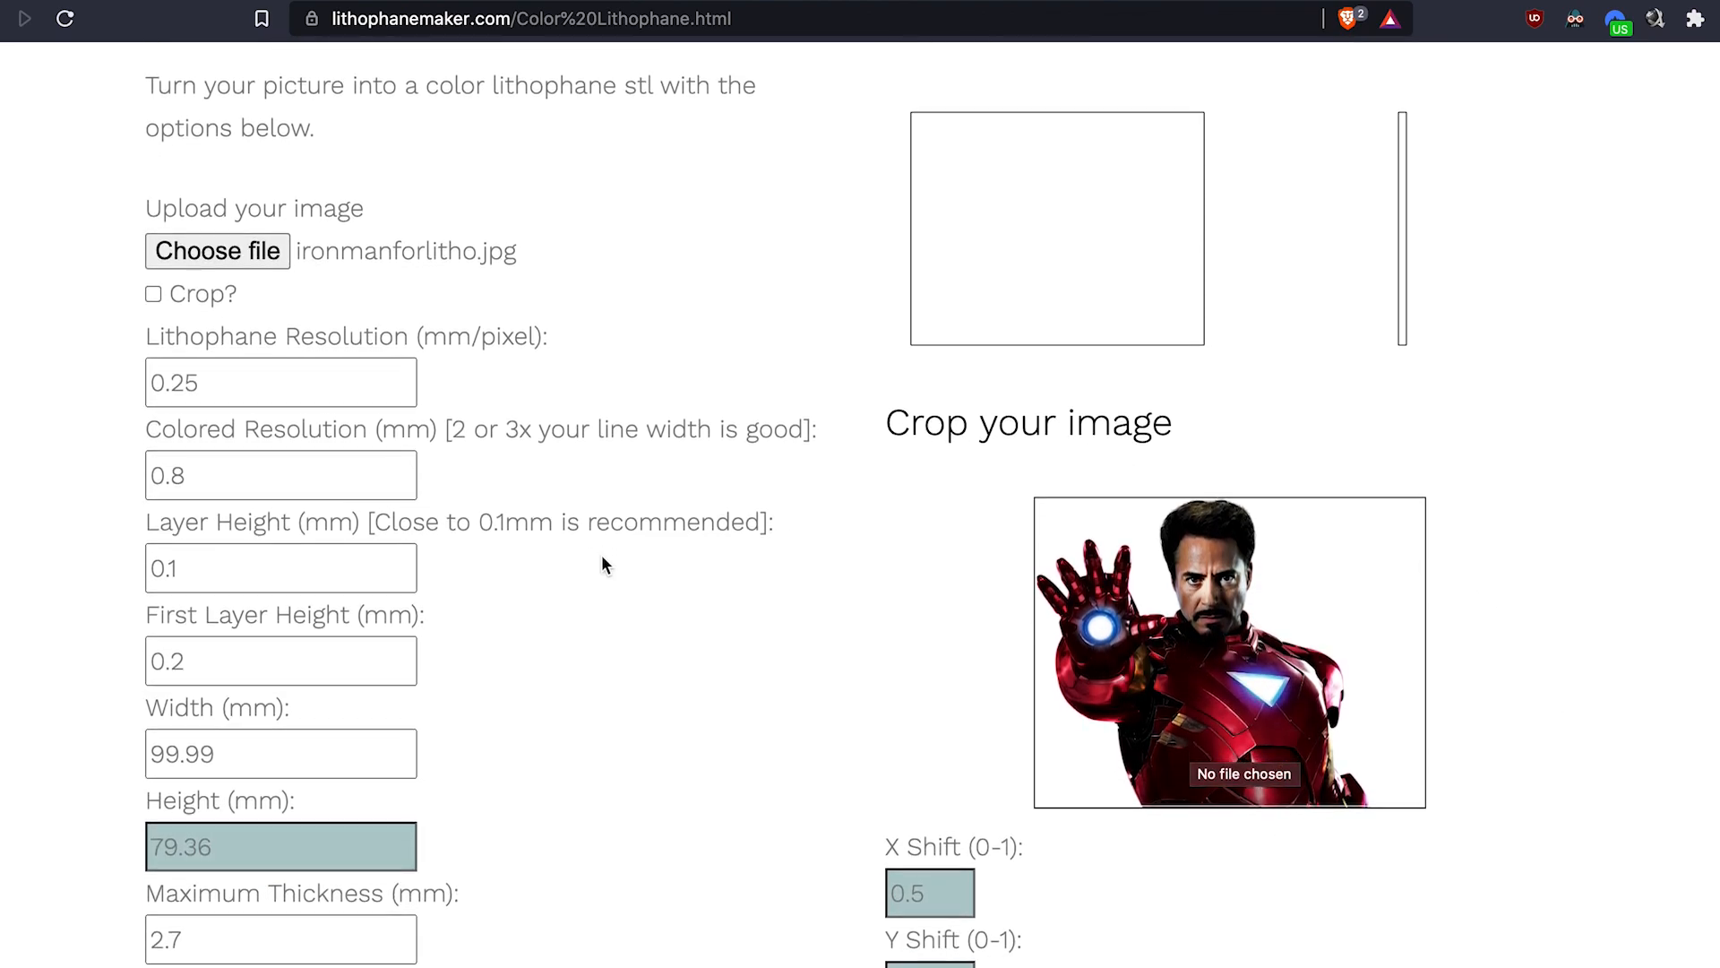
mouse_move(475, 552)
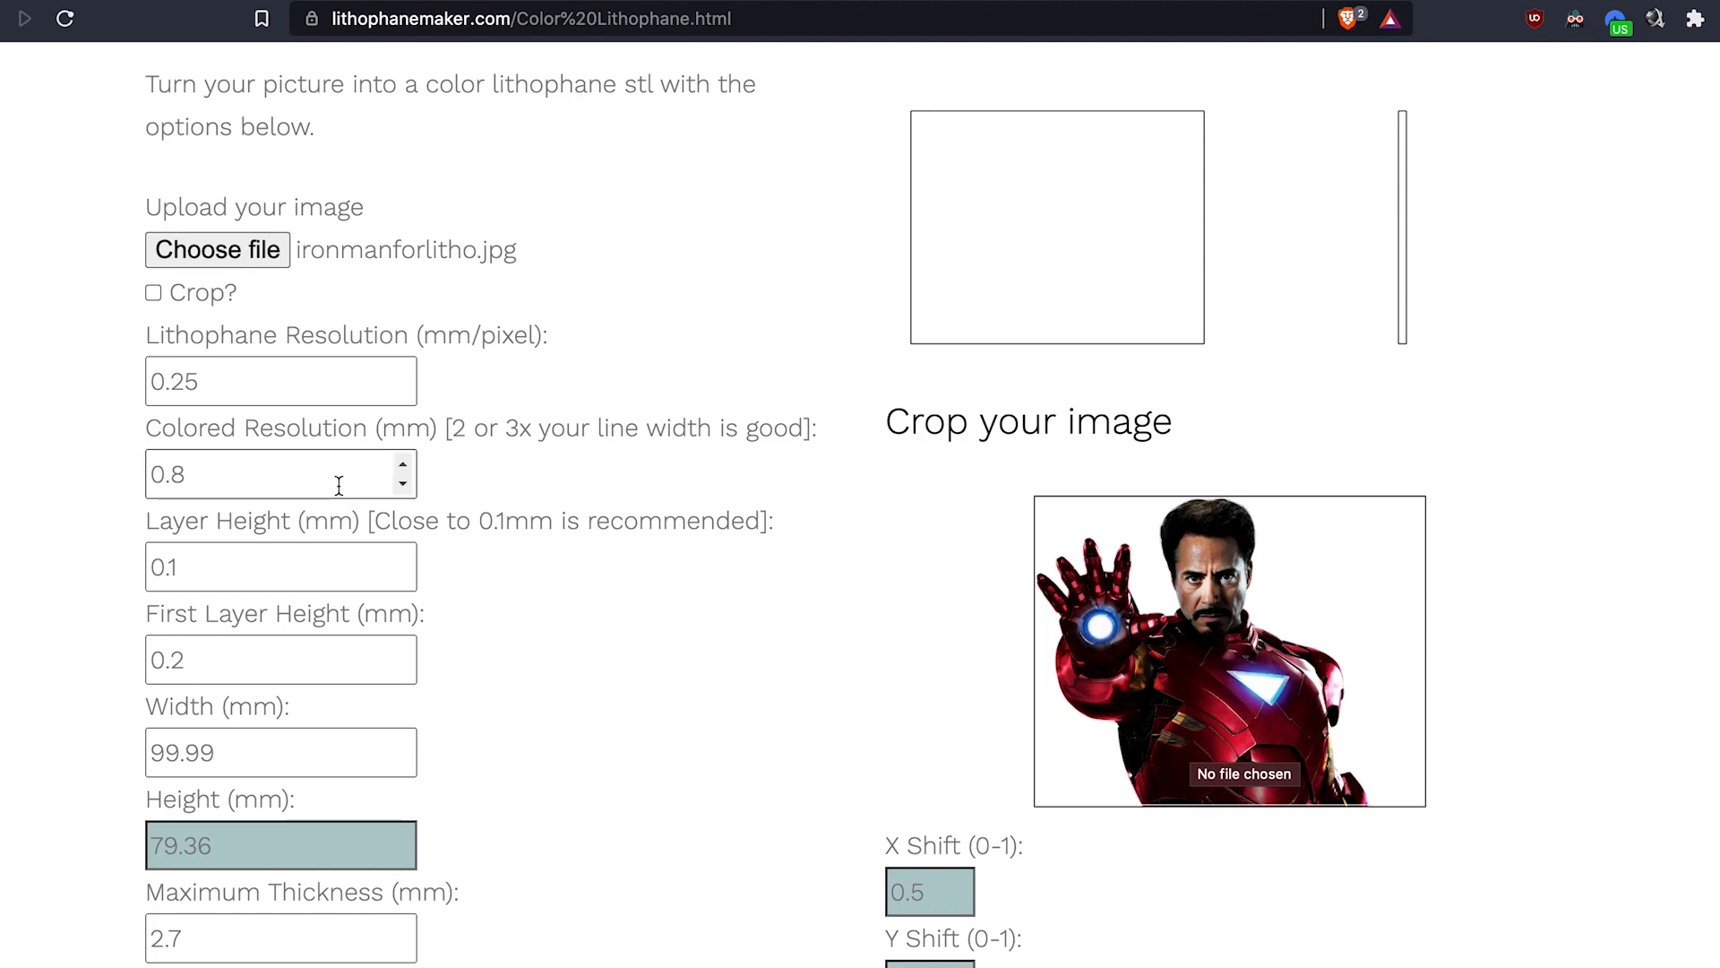
click(280, 380)
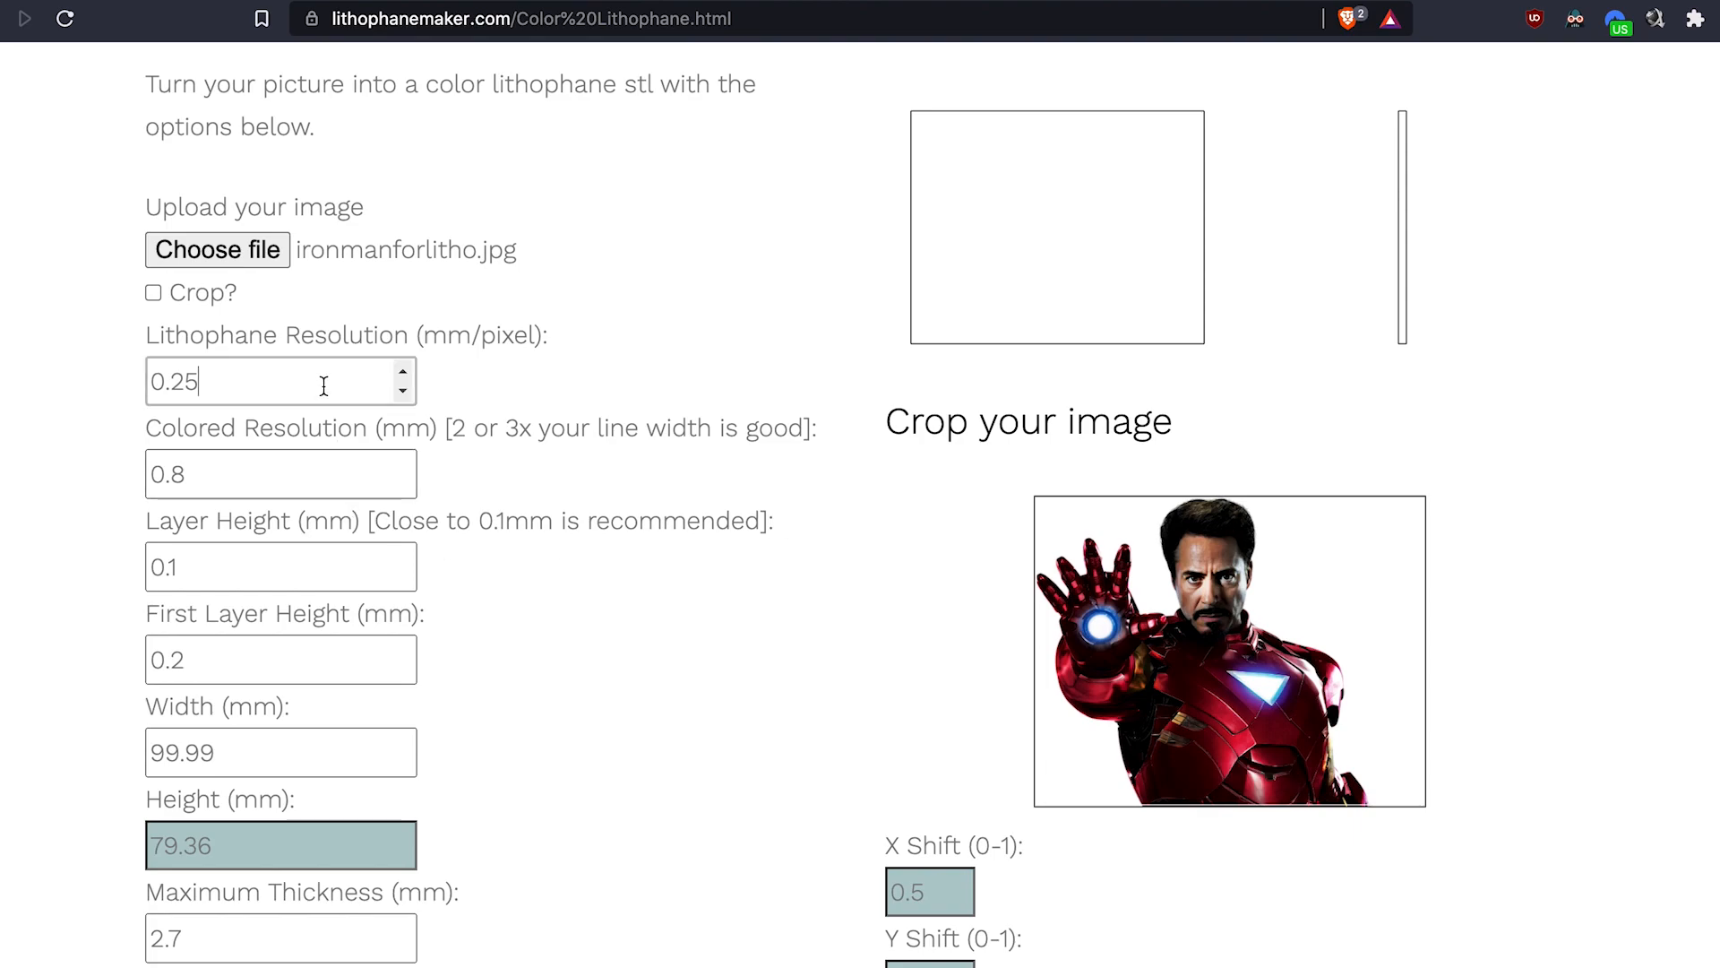
text(0.1)
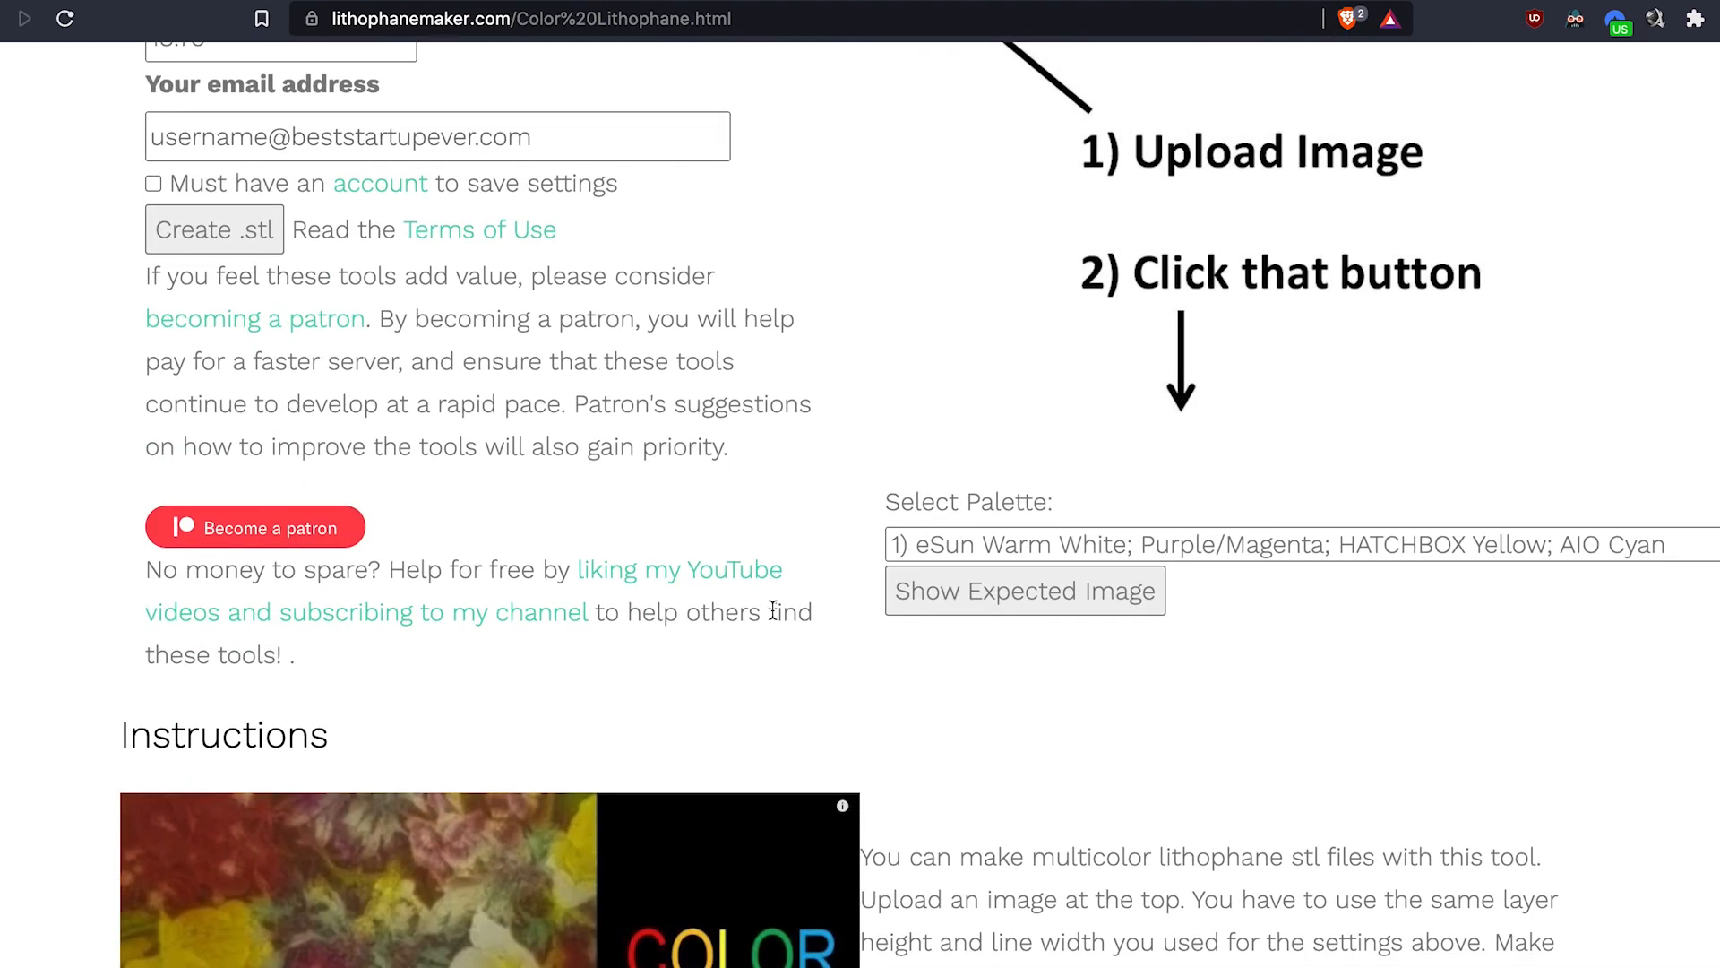
Pick the 4) Printed Solid CMYK palette and submit Create .stl
click(1295, 544)
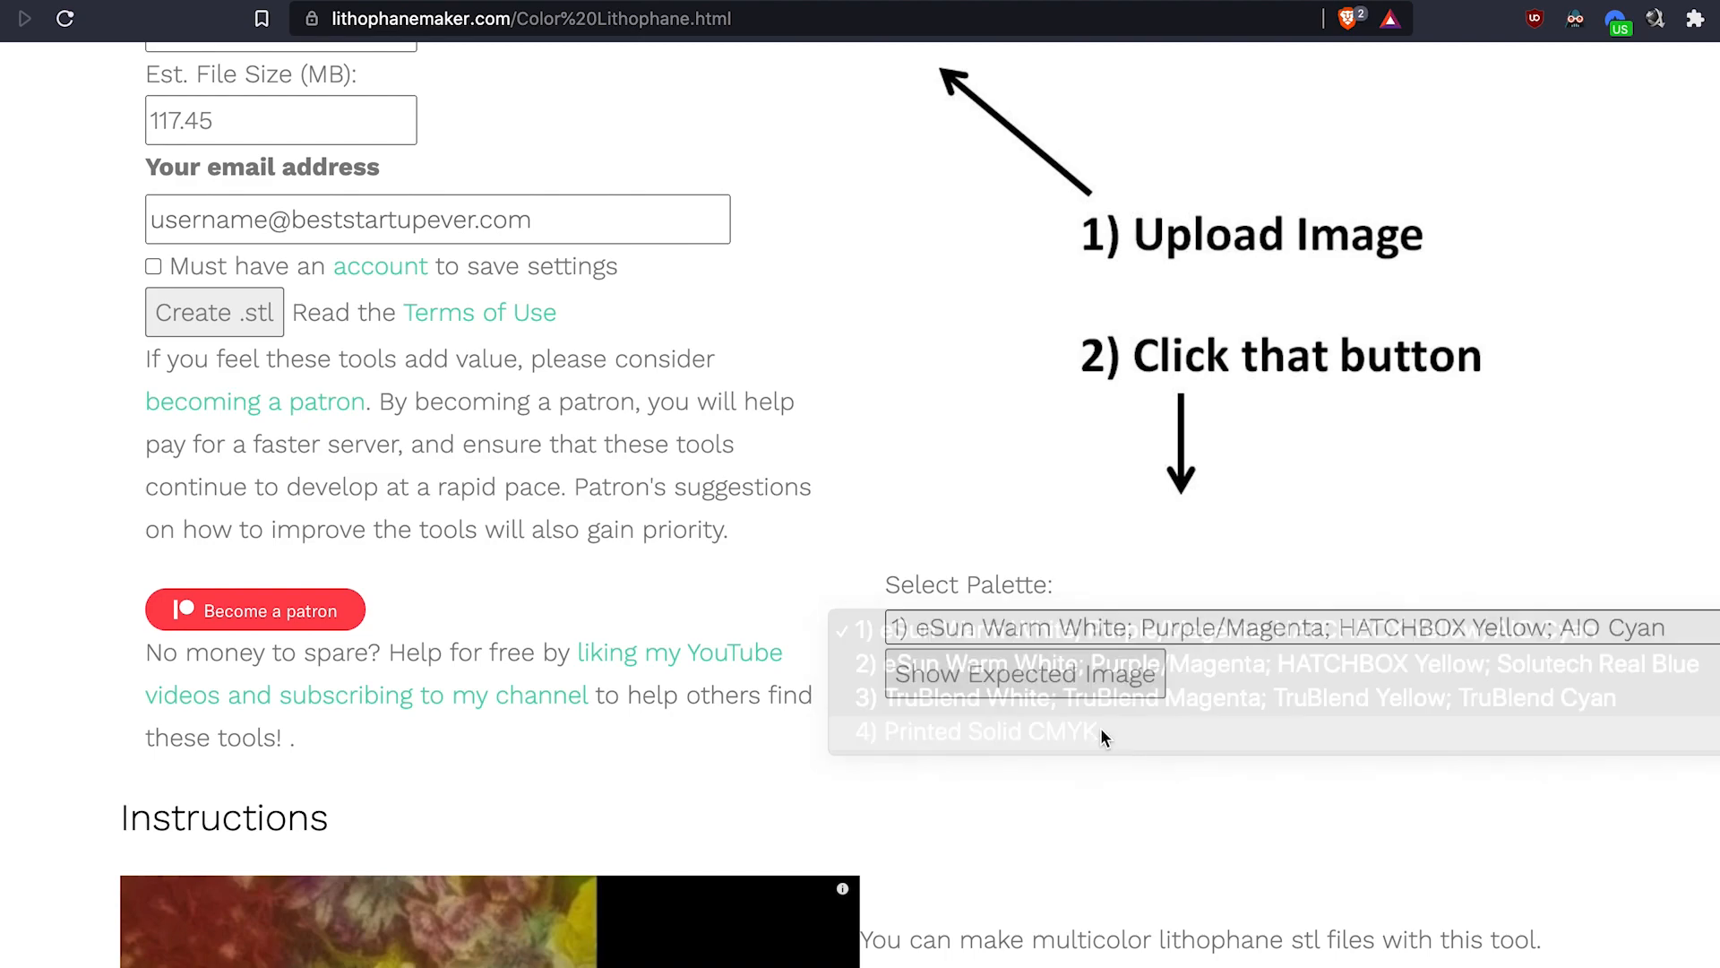
click(987, 732)
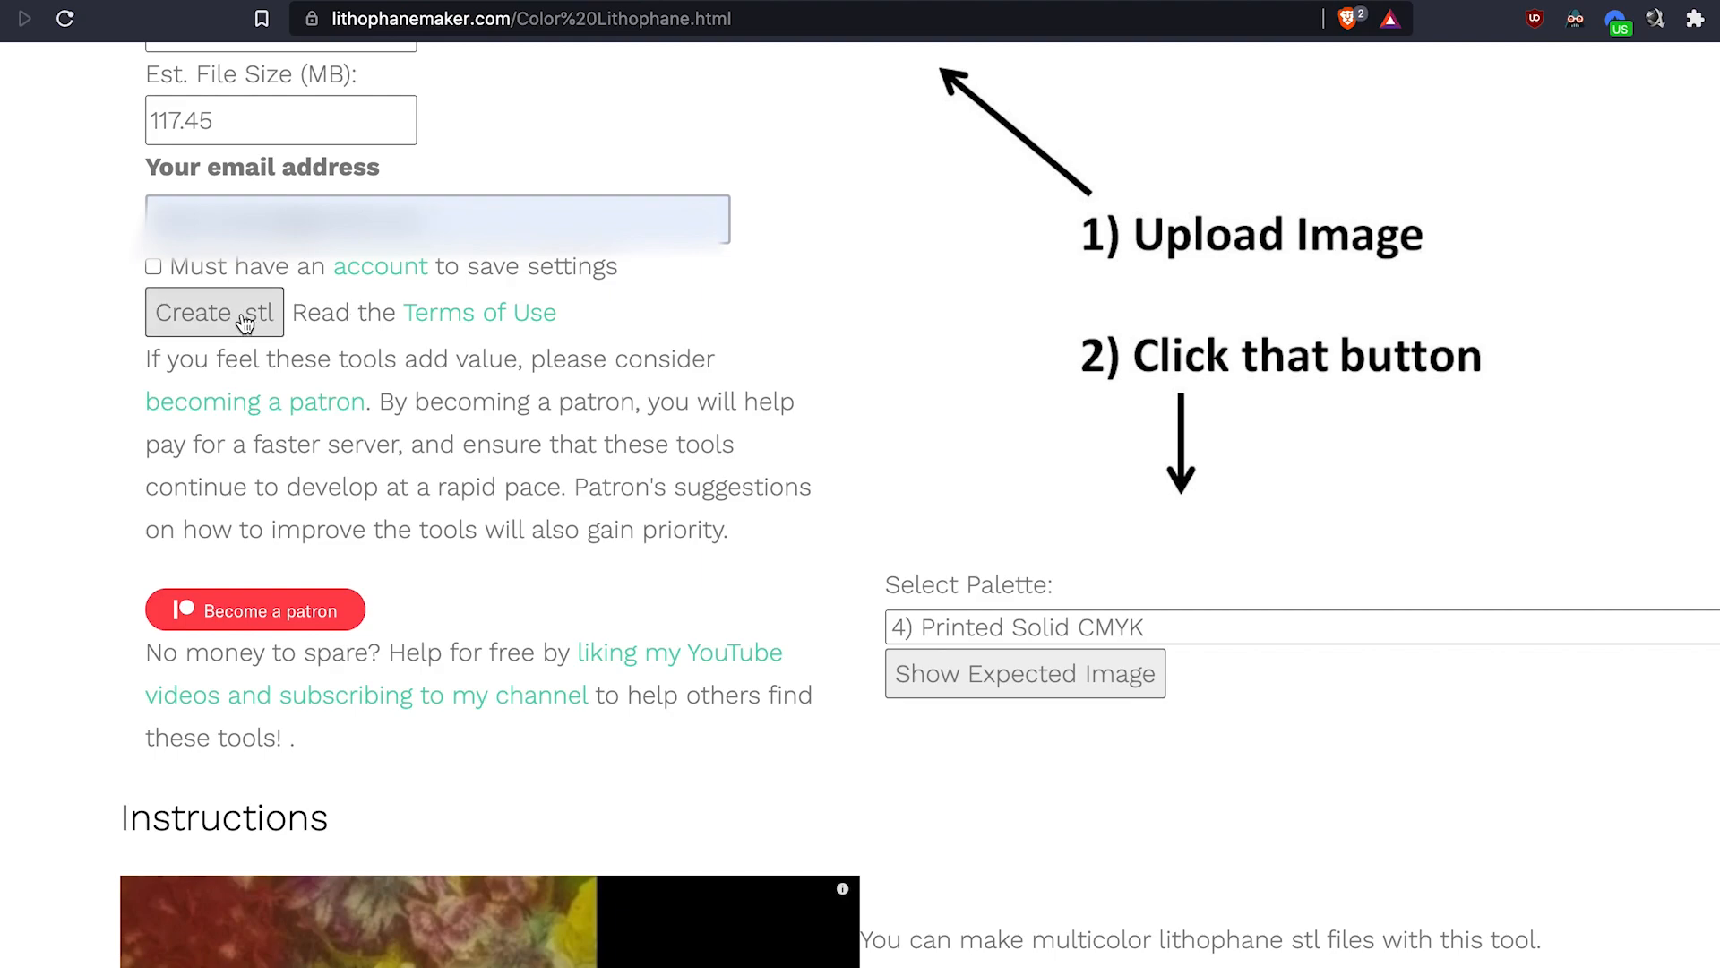
click(214, 312)
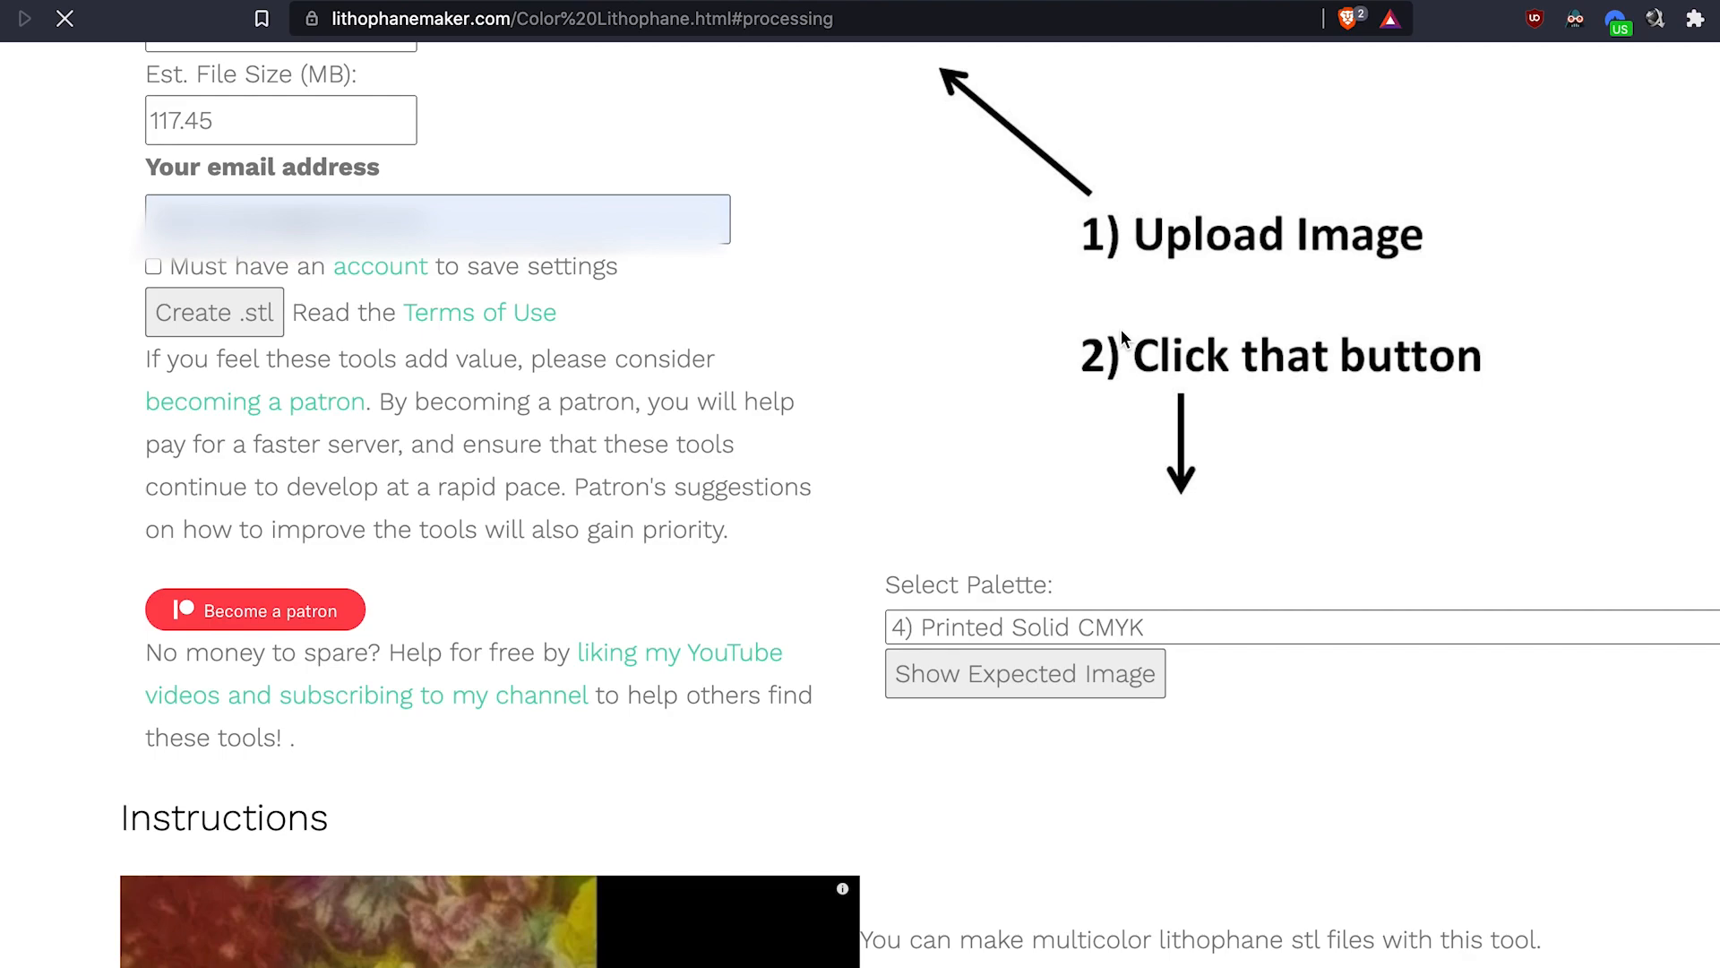
mouse_move(801, 372)
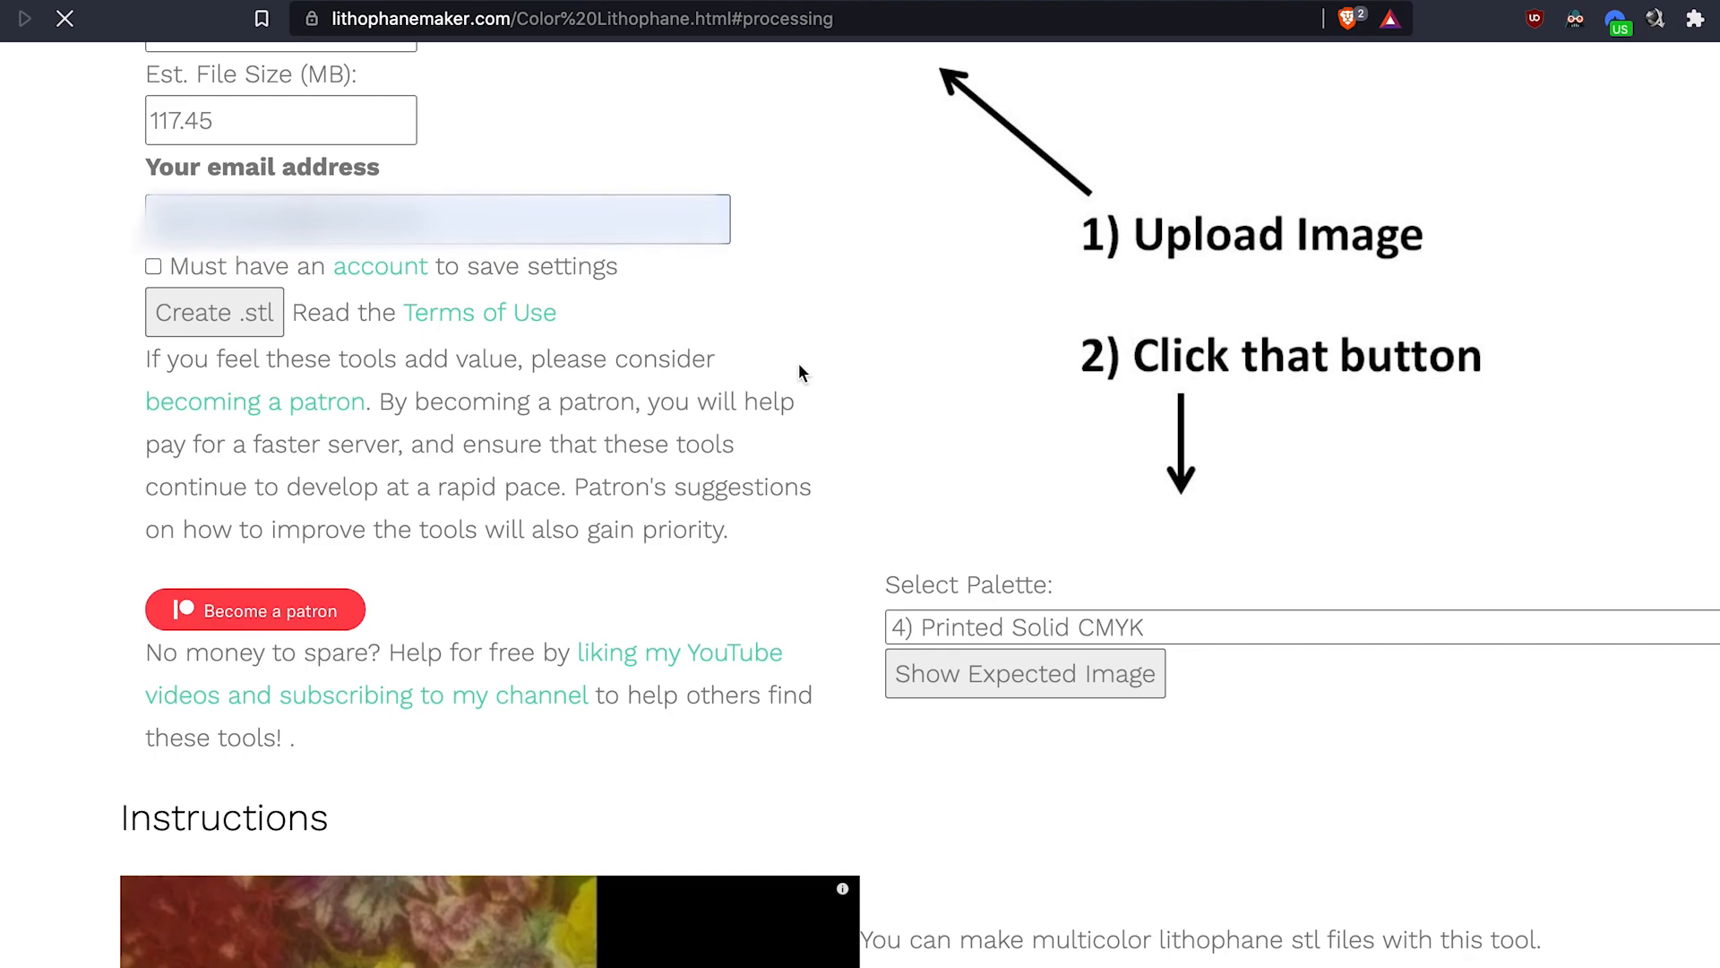
click(214, 312)
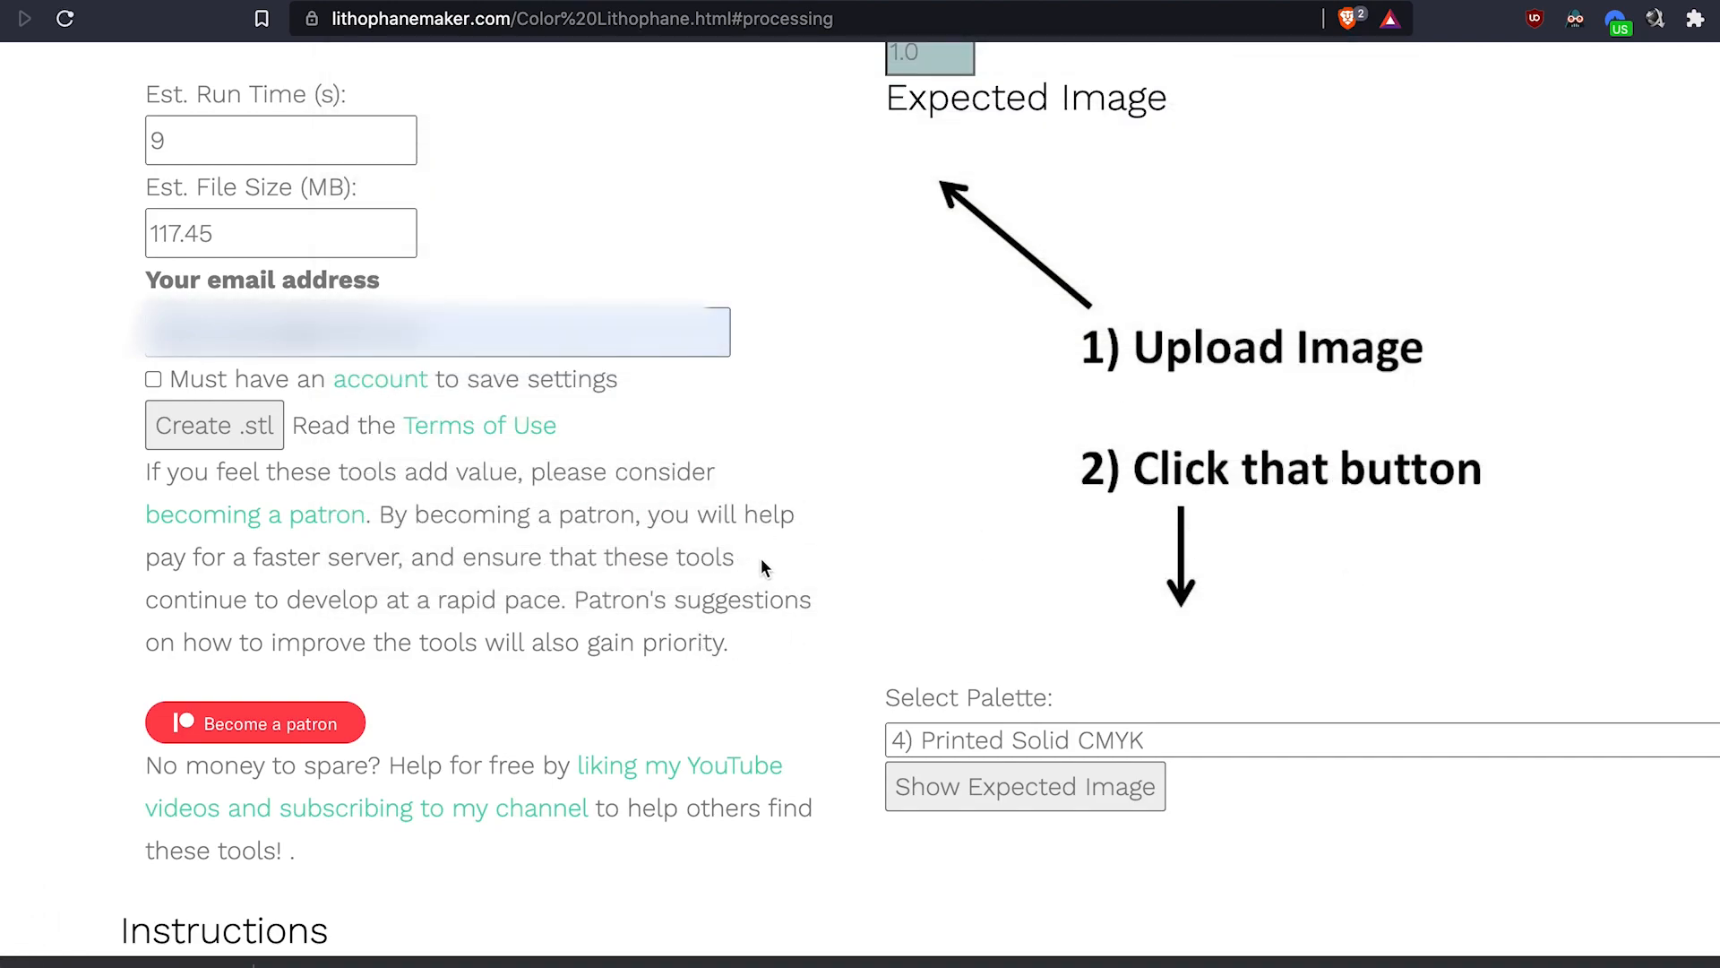
mouse_move(690, 709)
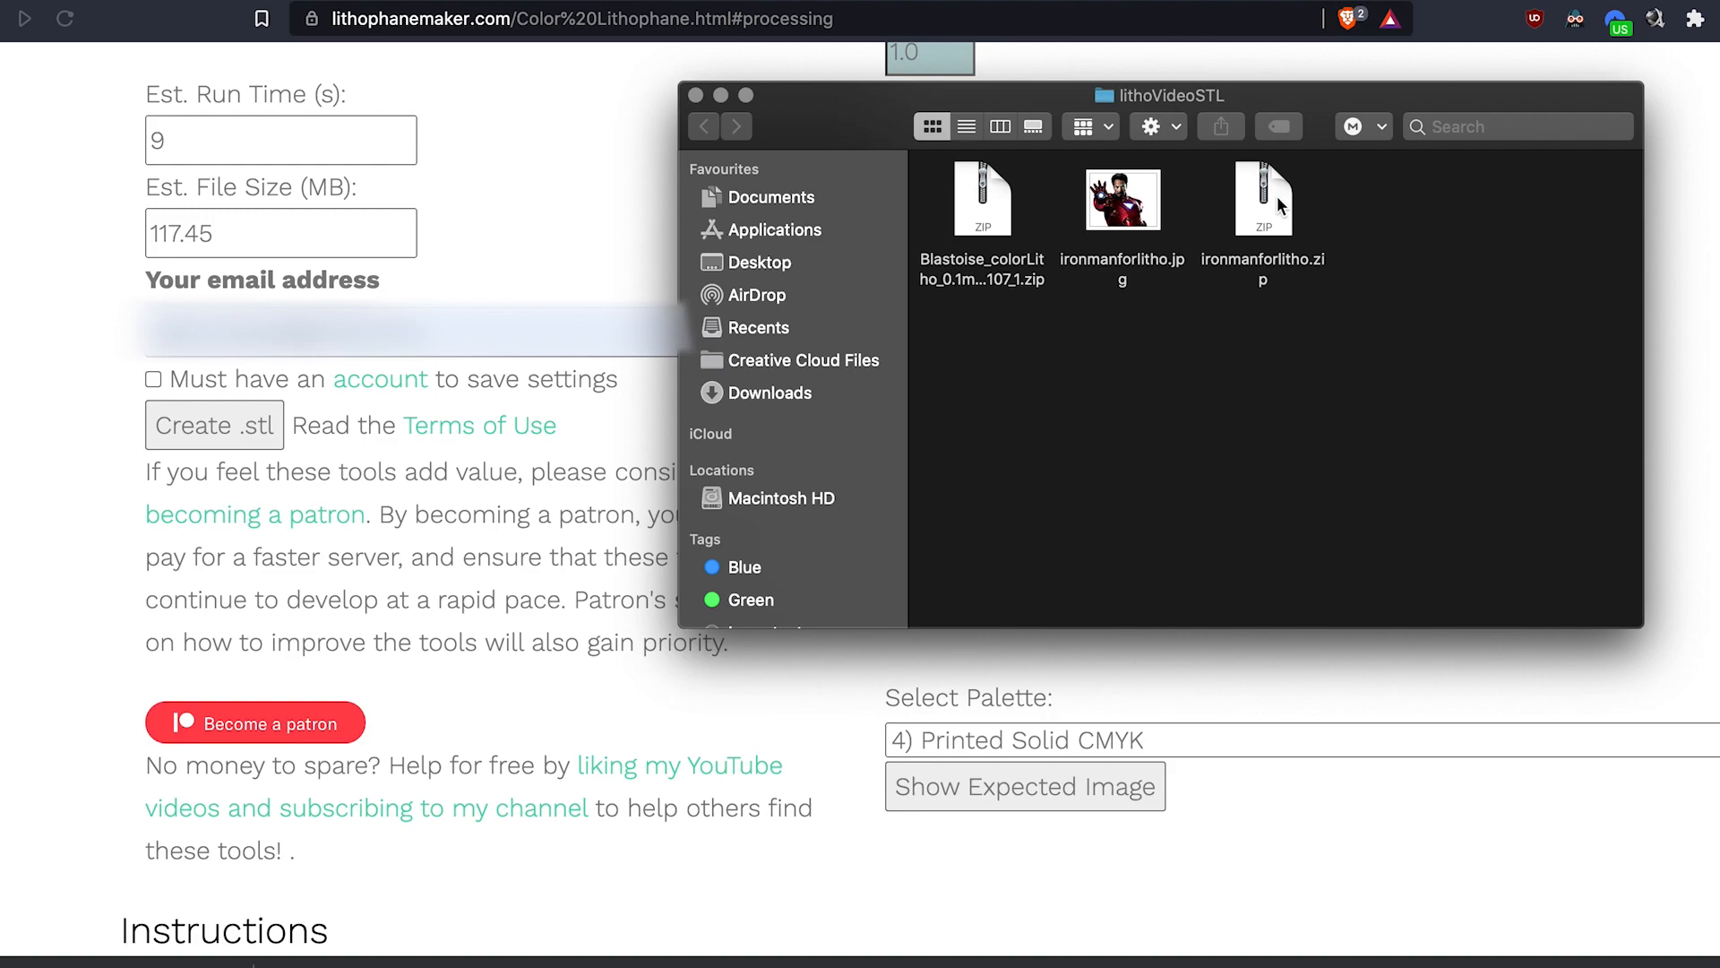
Select the downloaded ironmanforlitho.zip in the litho folder
click(1263, 199)
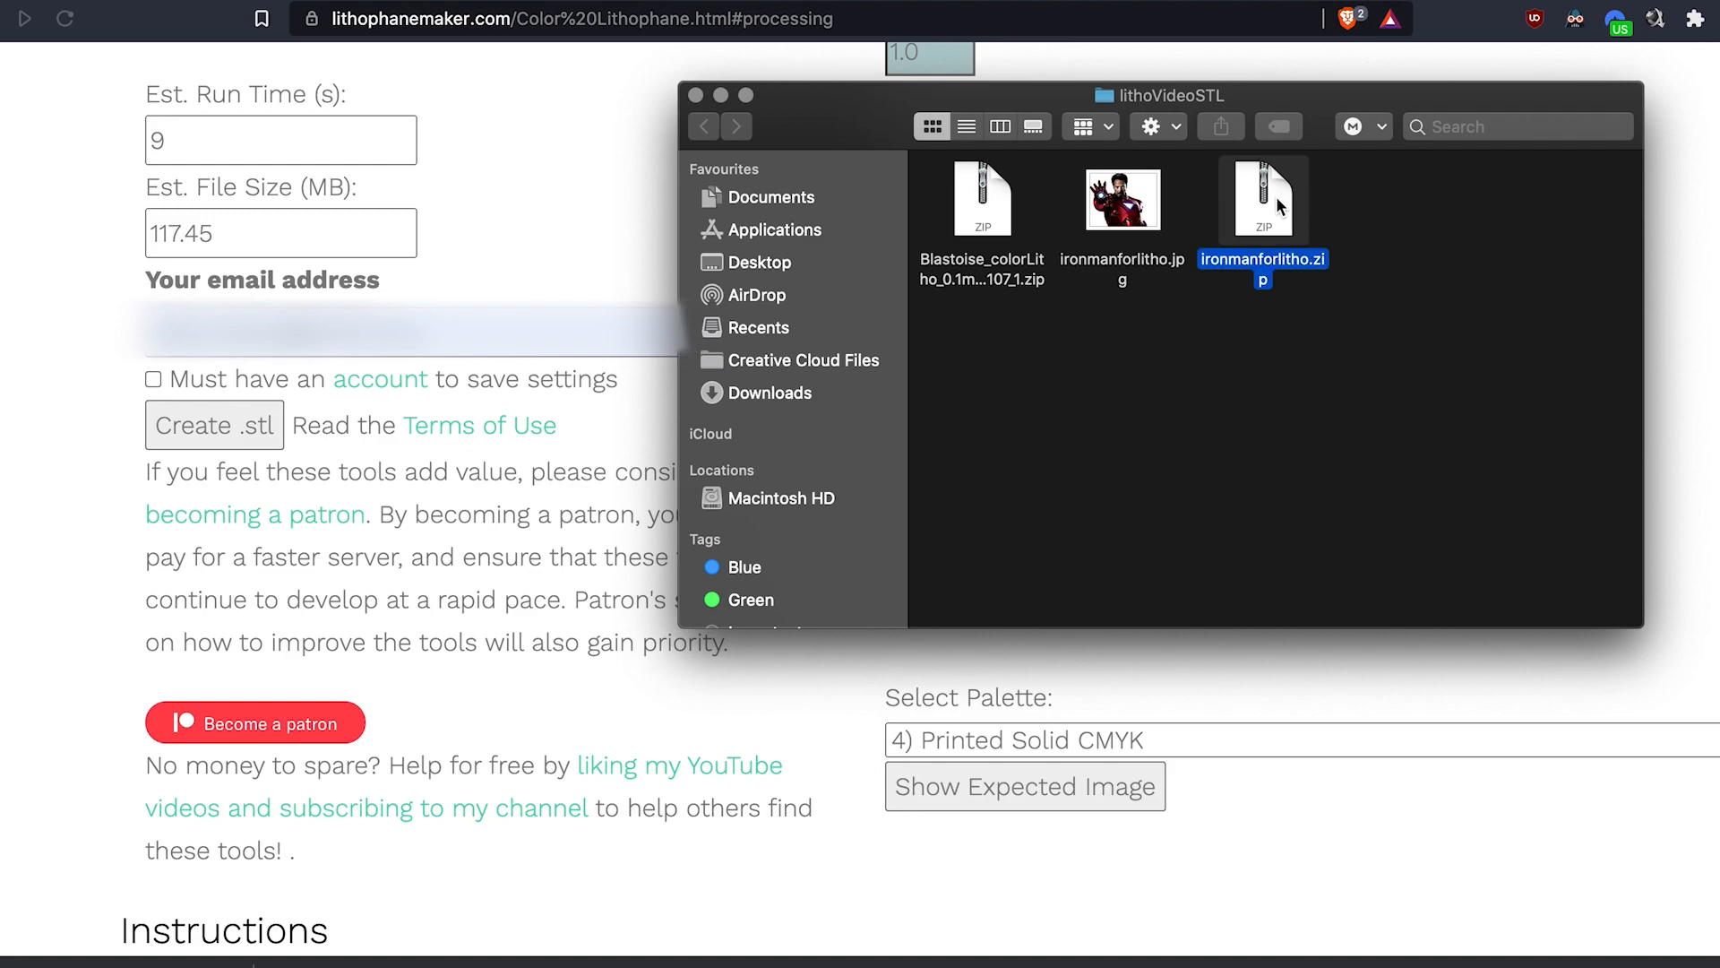
mouse_move(1166, 415)
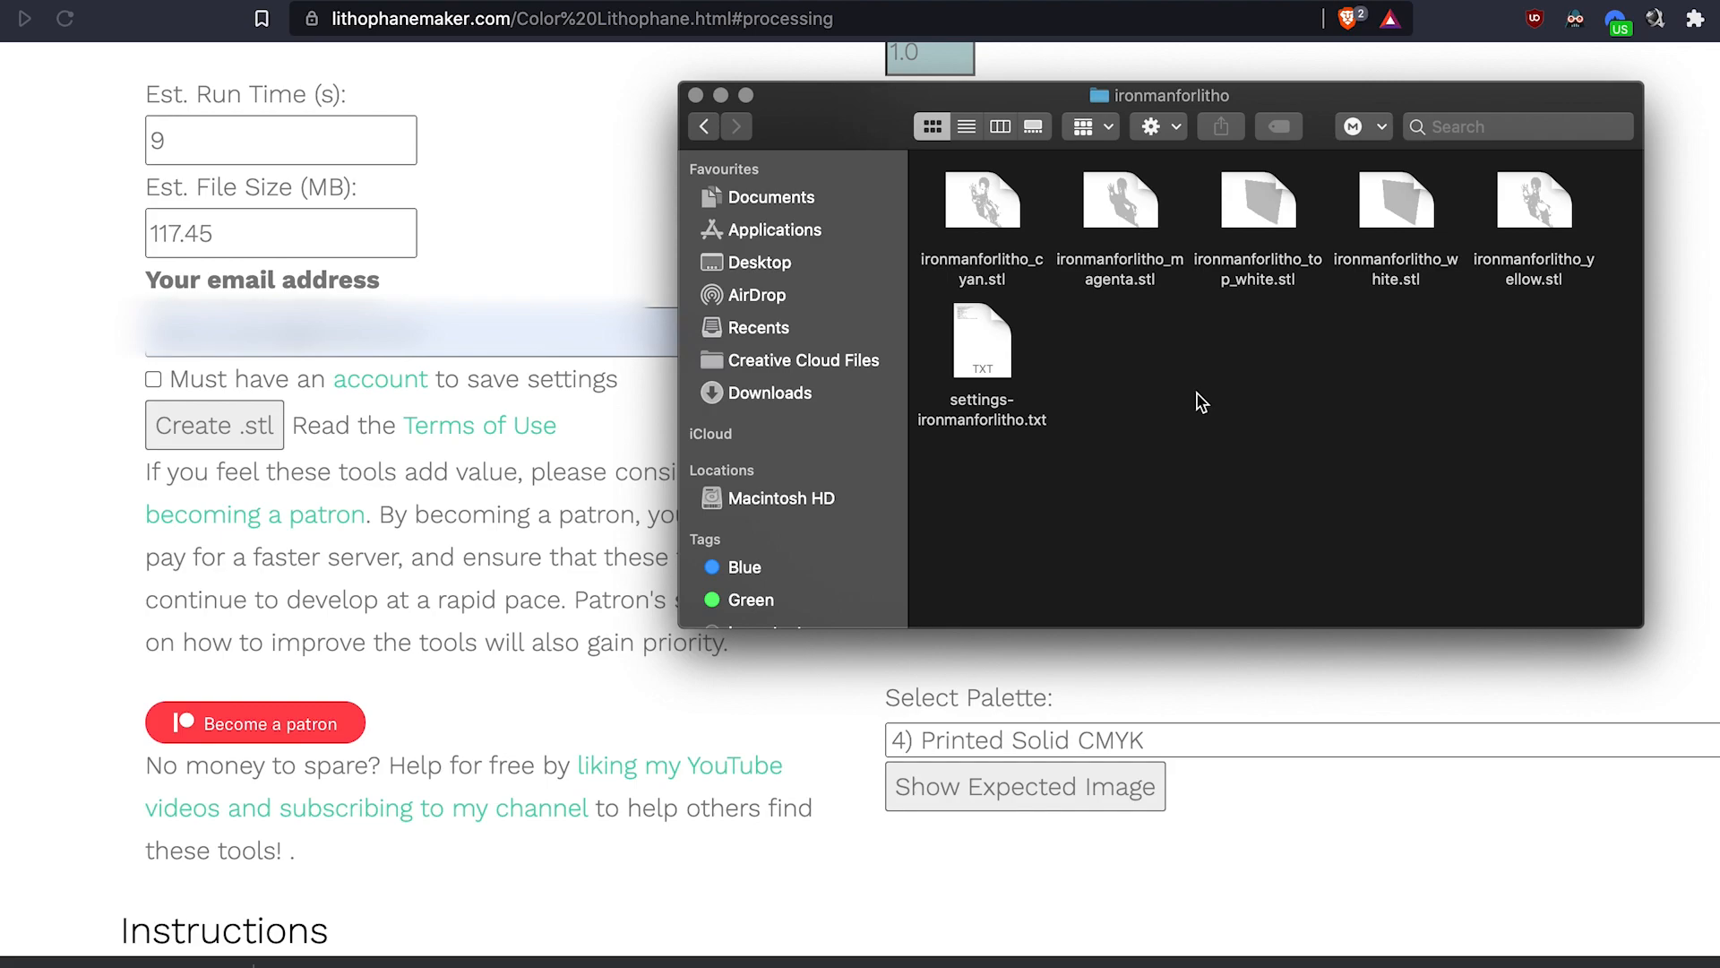
mouse_move(1240, 396)
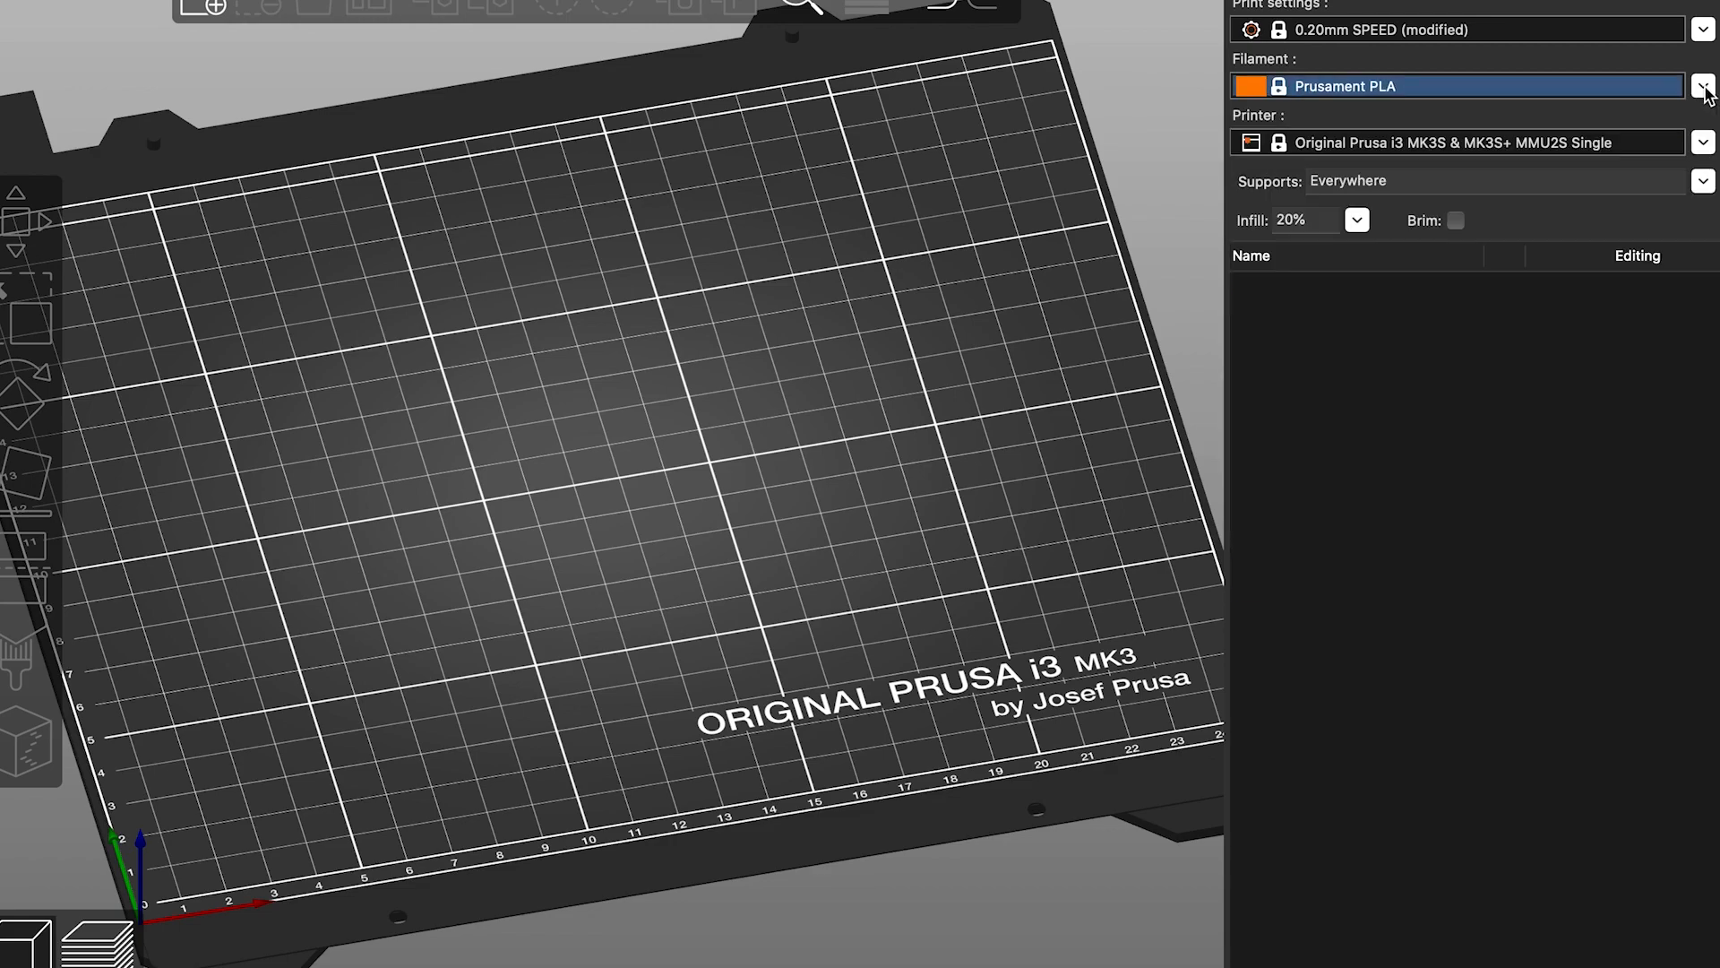
Switch to the MK3S MMU2S printer and accept loading the STLs as one multi-part object
click(1701, 141)
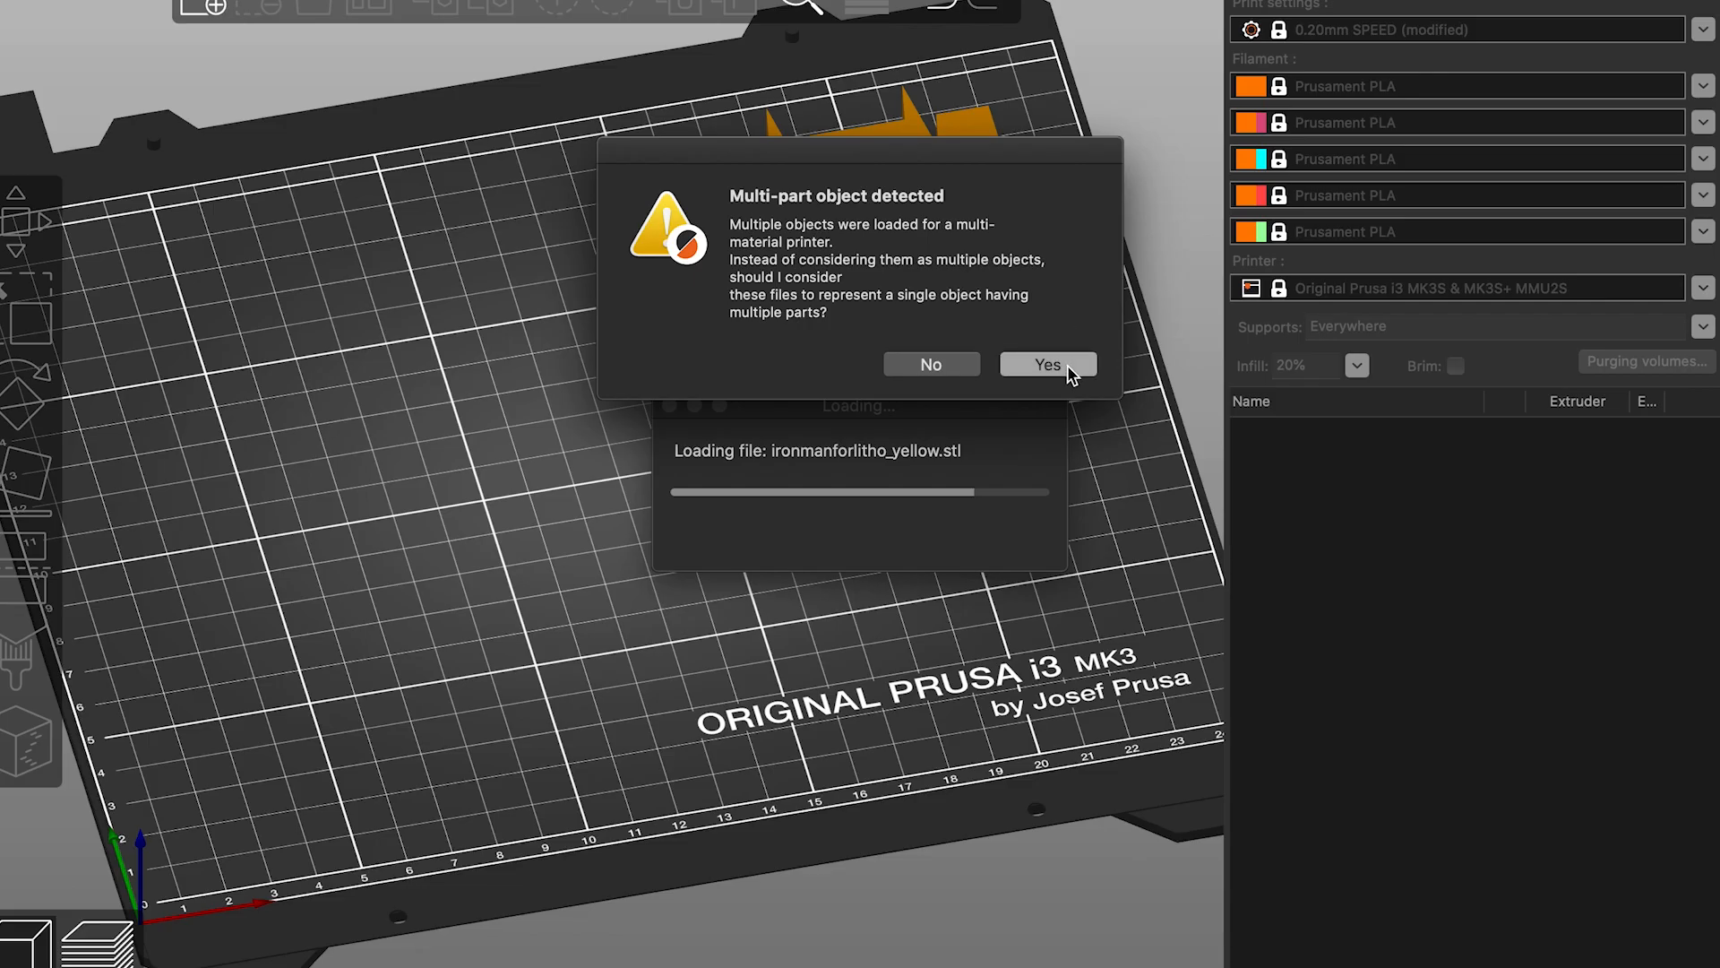
click(1045, 363)
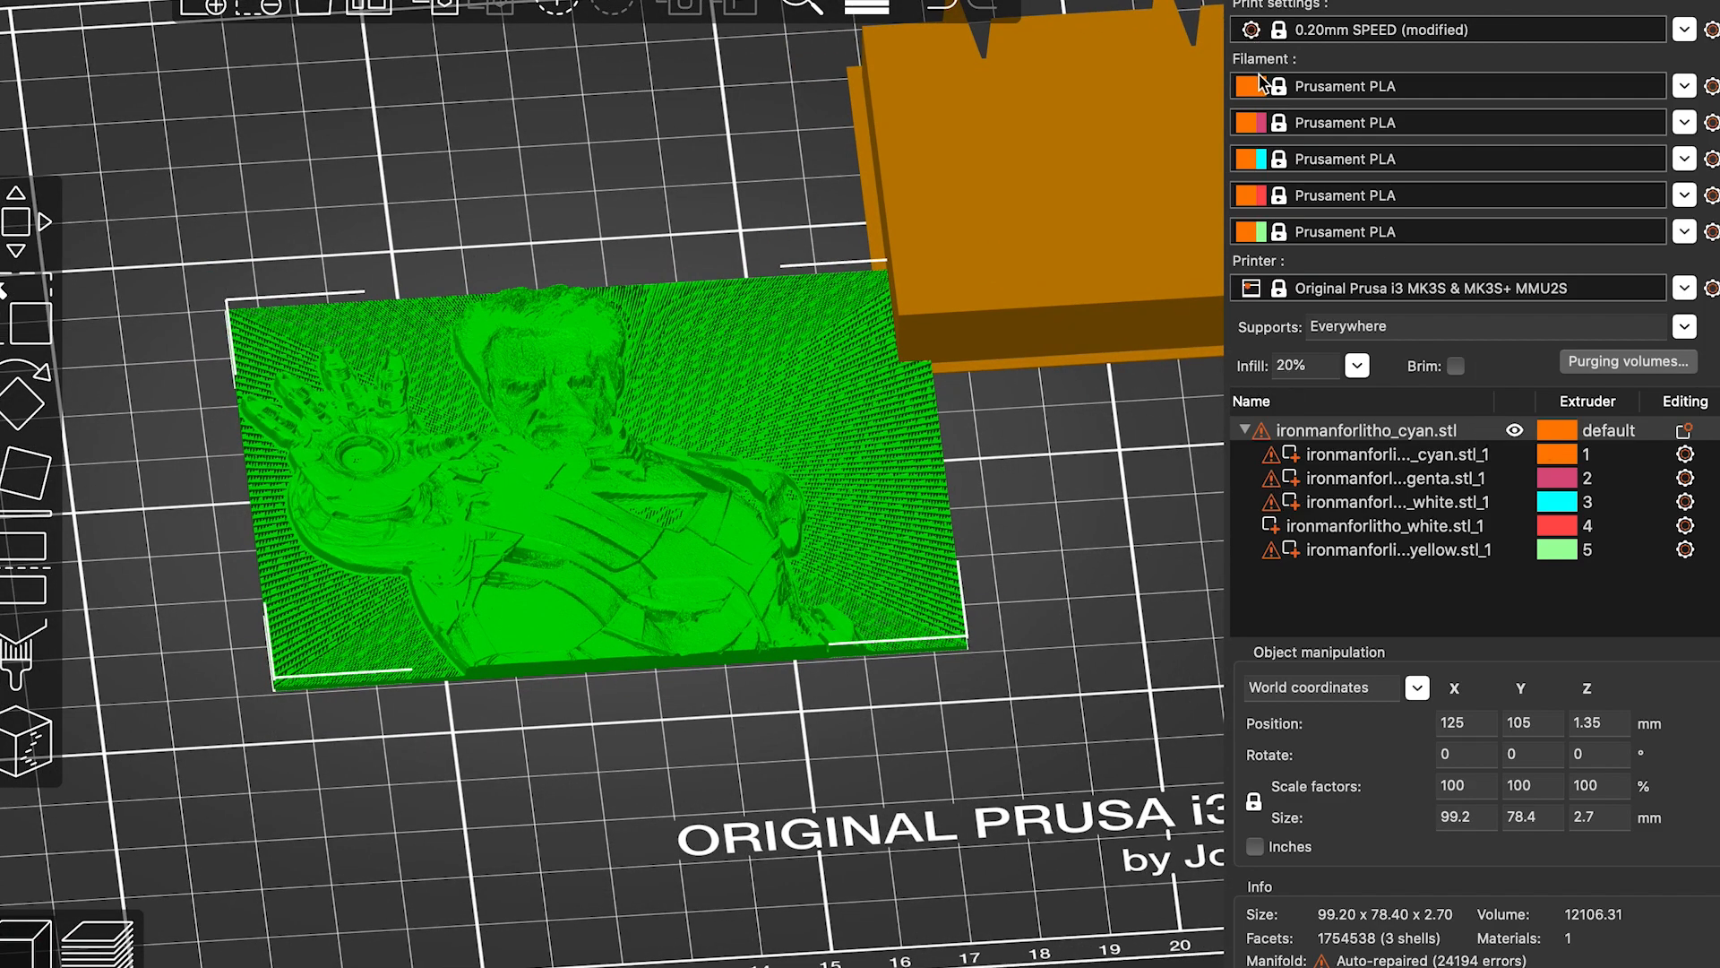
Set the top_white part's extruder to 4, matching the other white part
click(1393, 454)
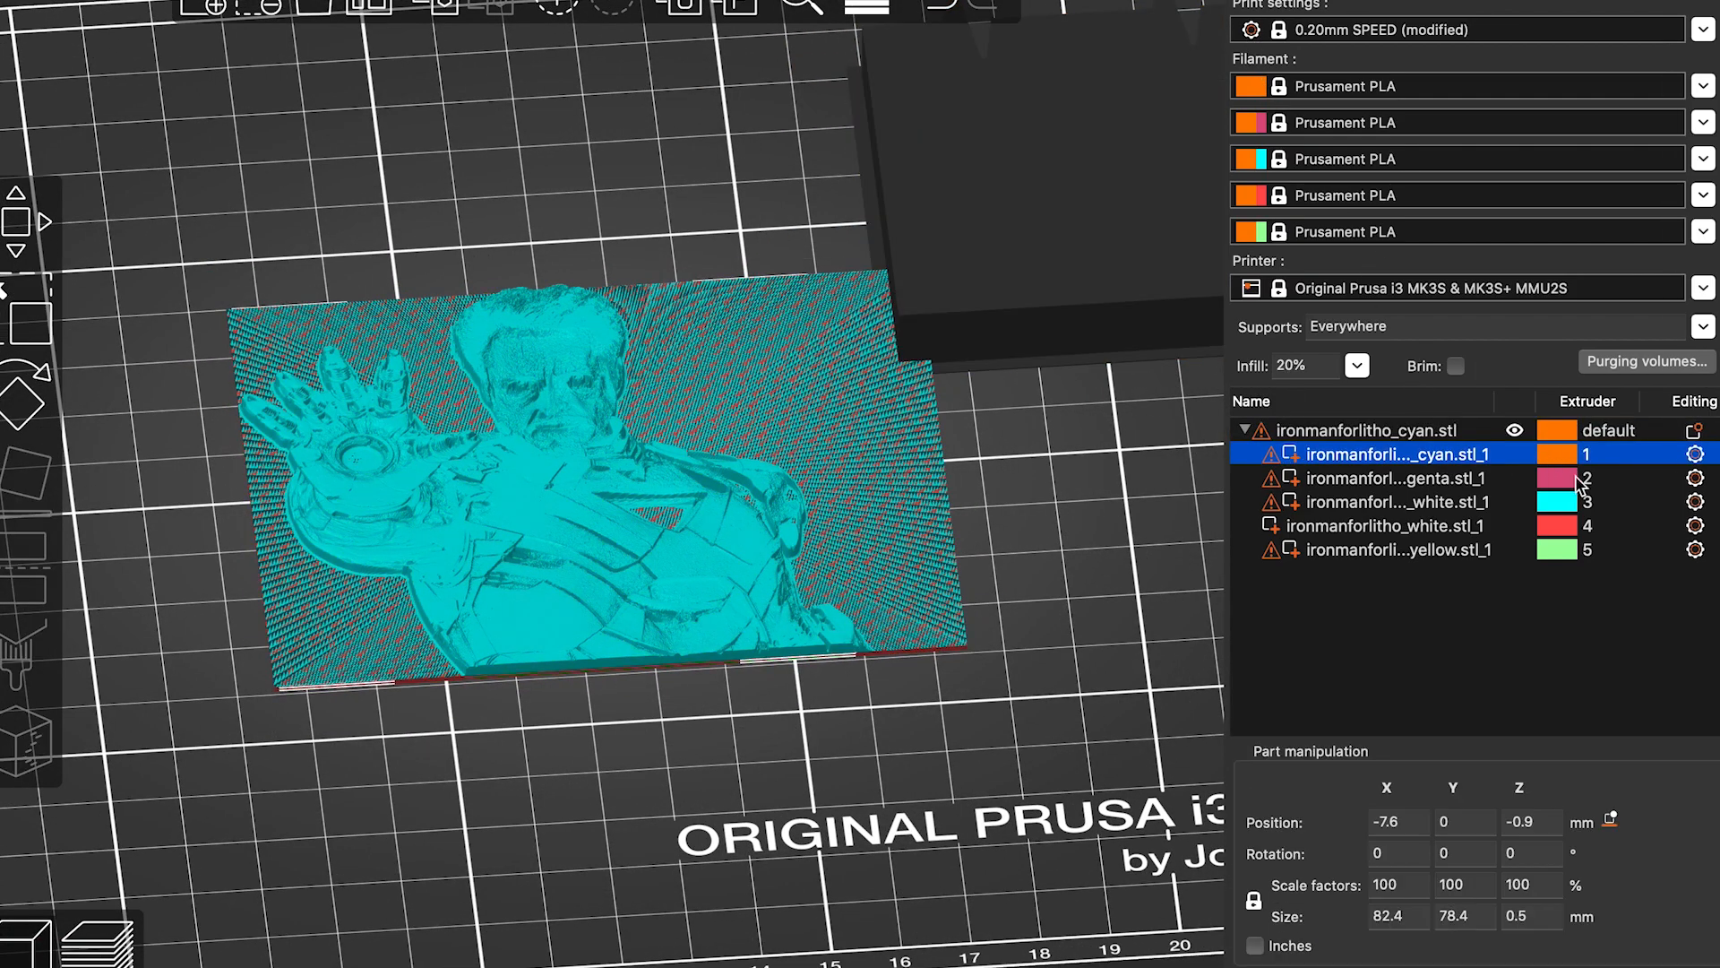
click(1393, 502)
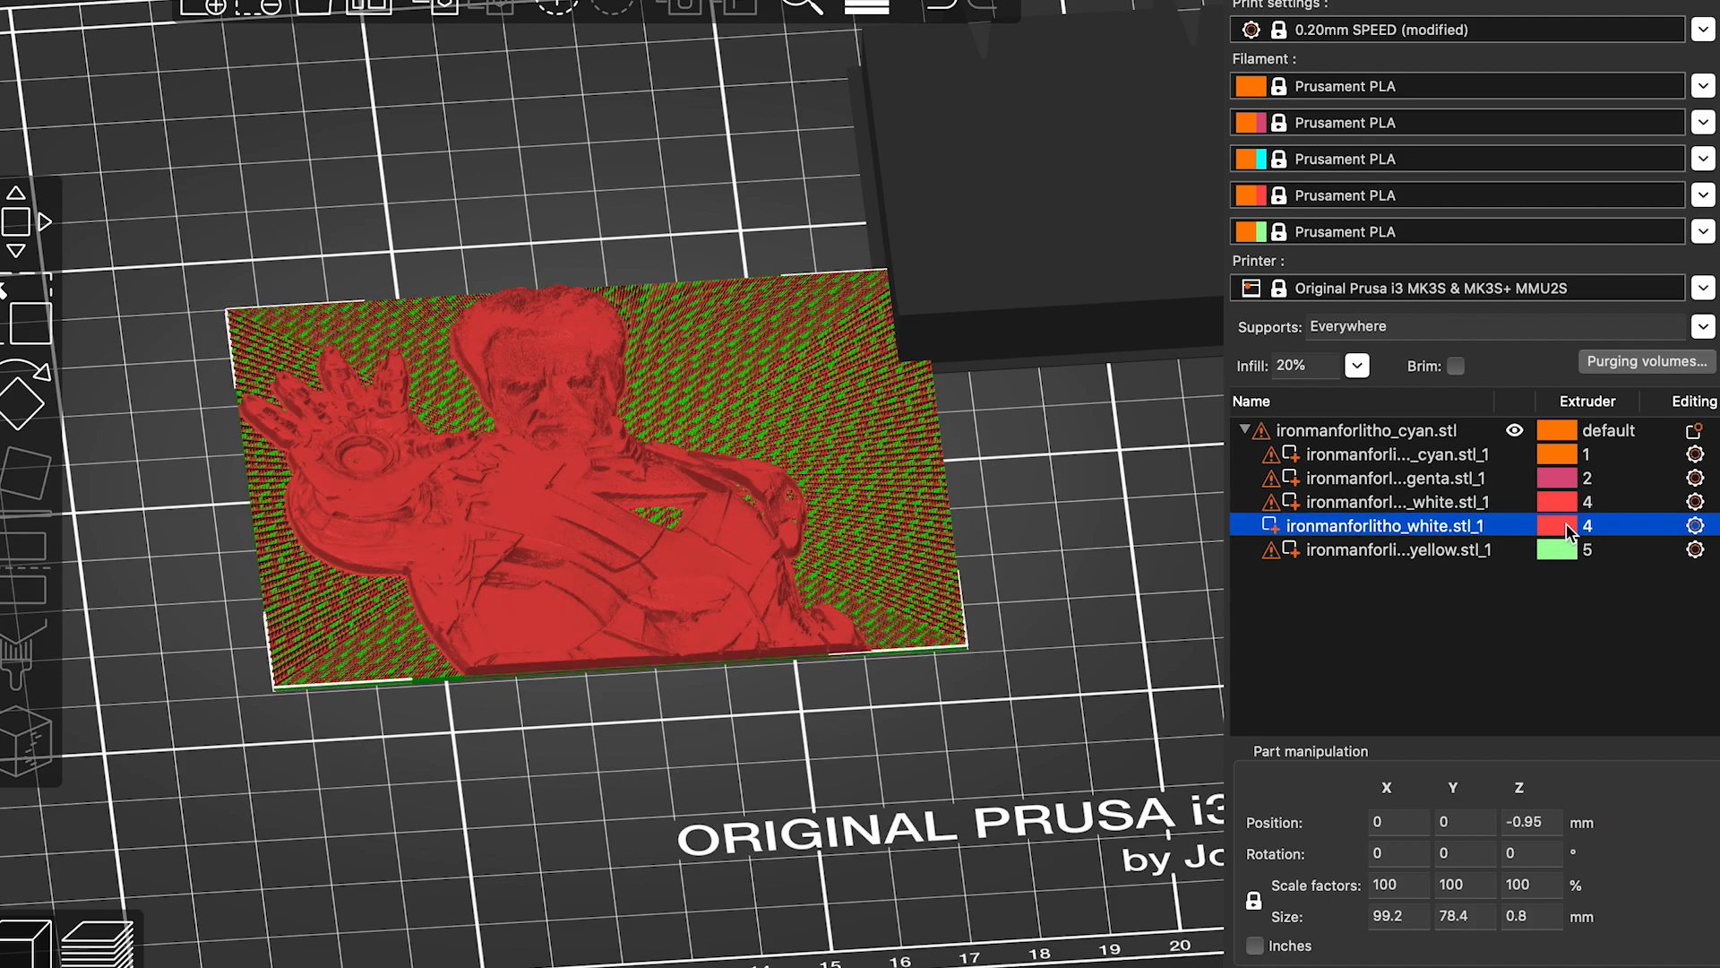
click(1393, 549)
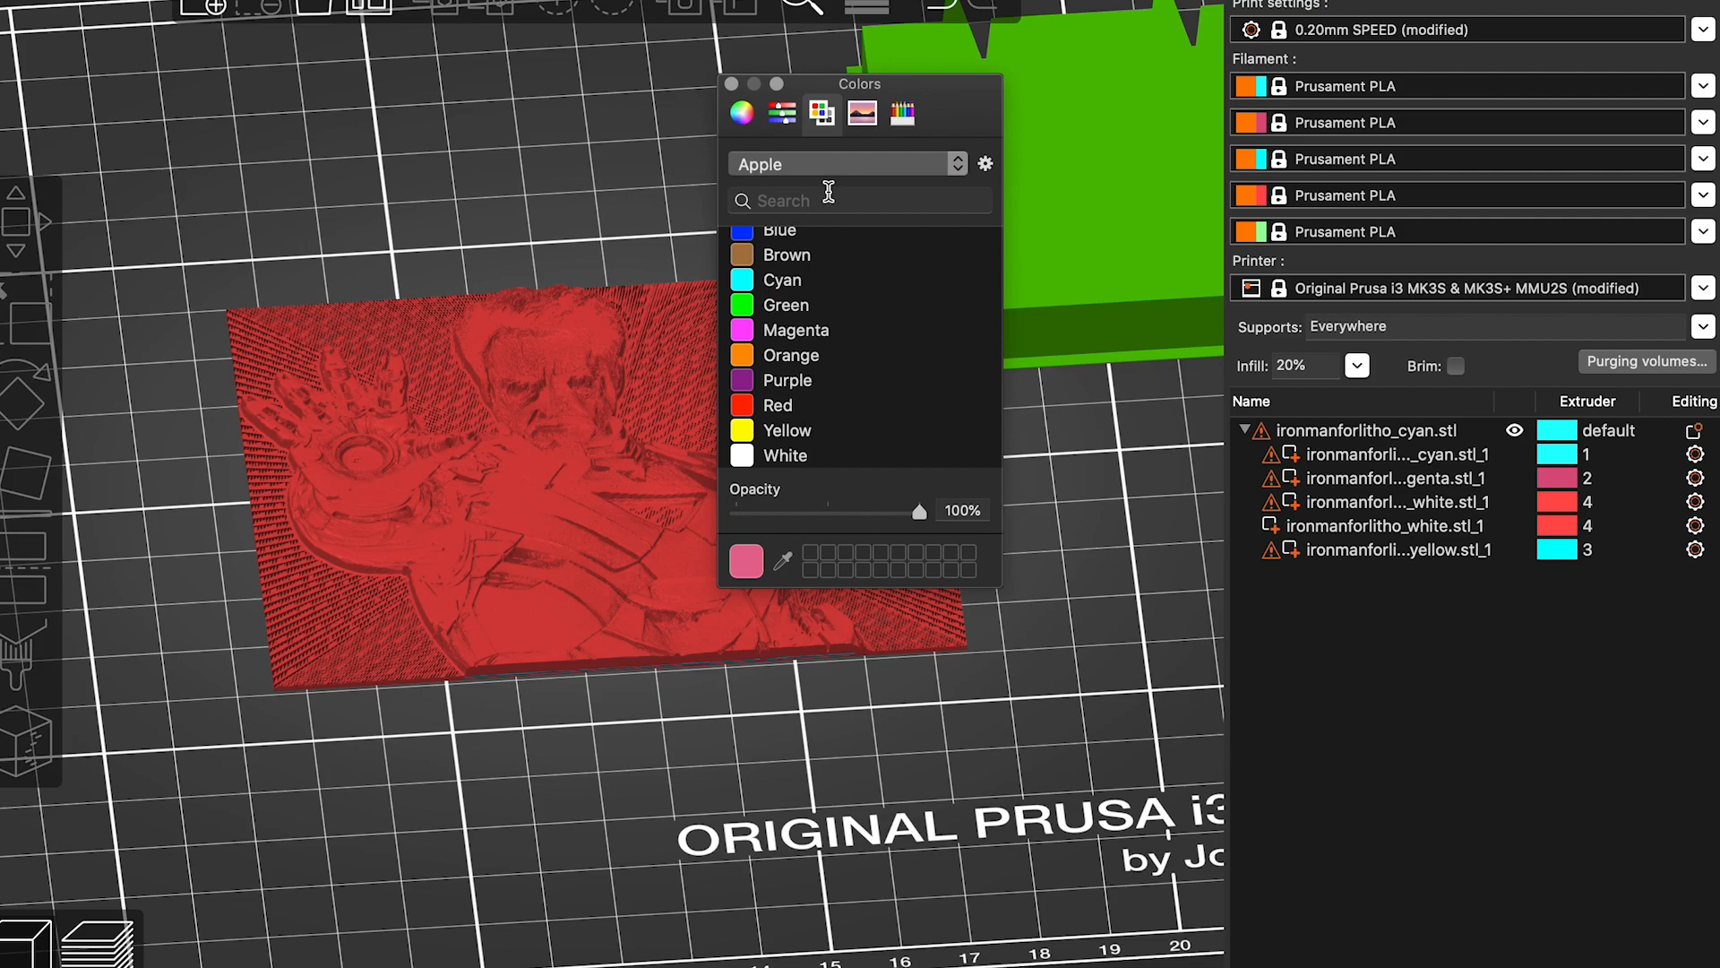
Colour the filaments magenta, yellow and white from the Colors search, then close it
text(magent)
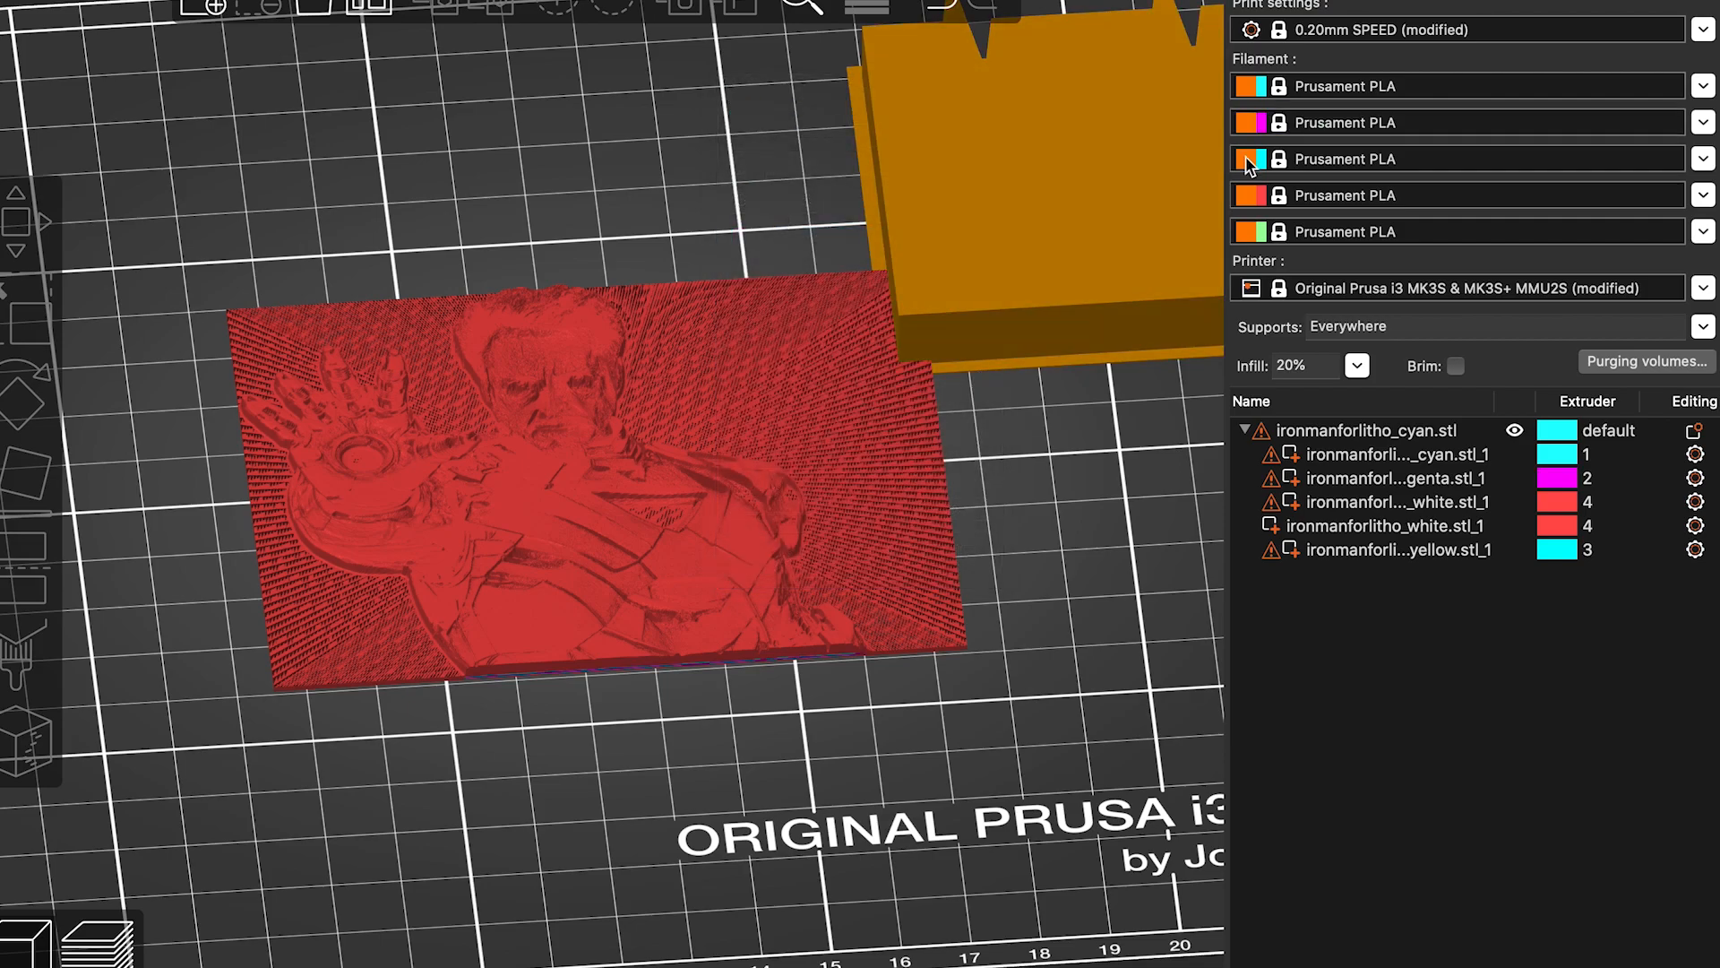
text(yello)
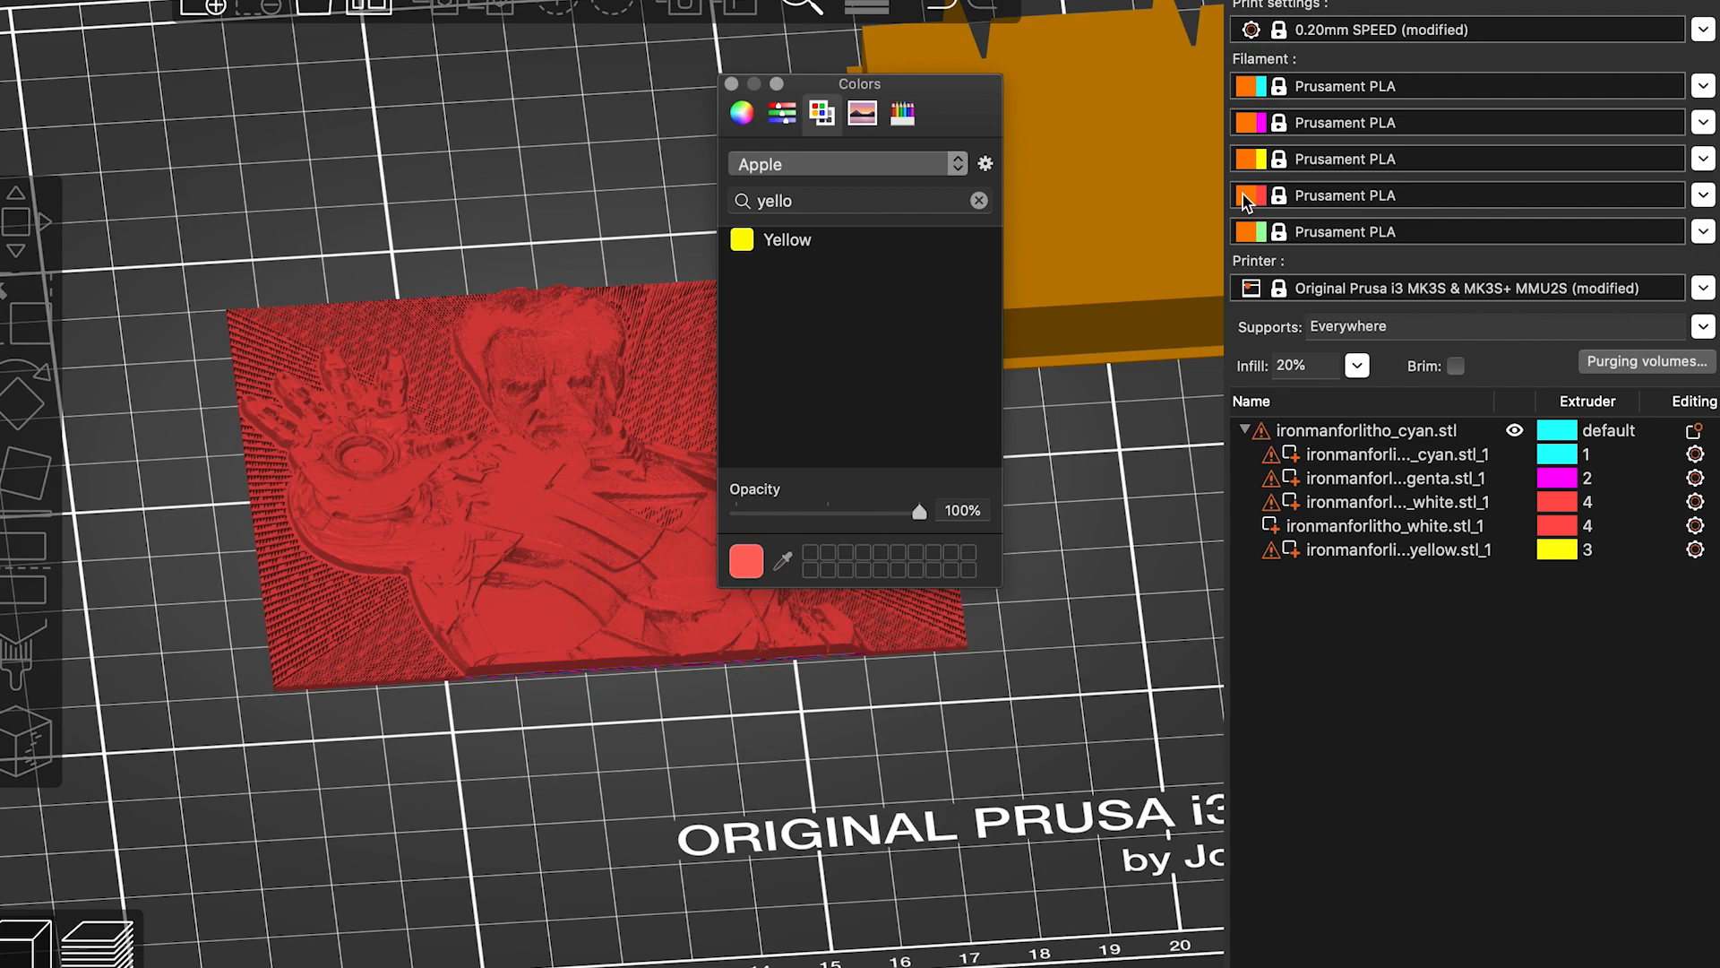
text(whi)
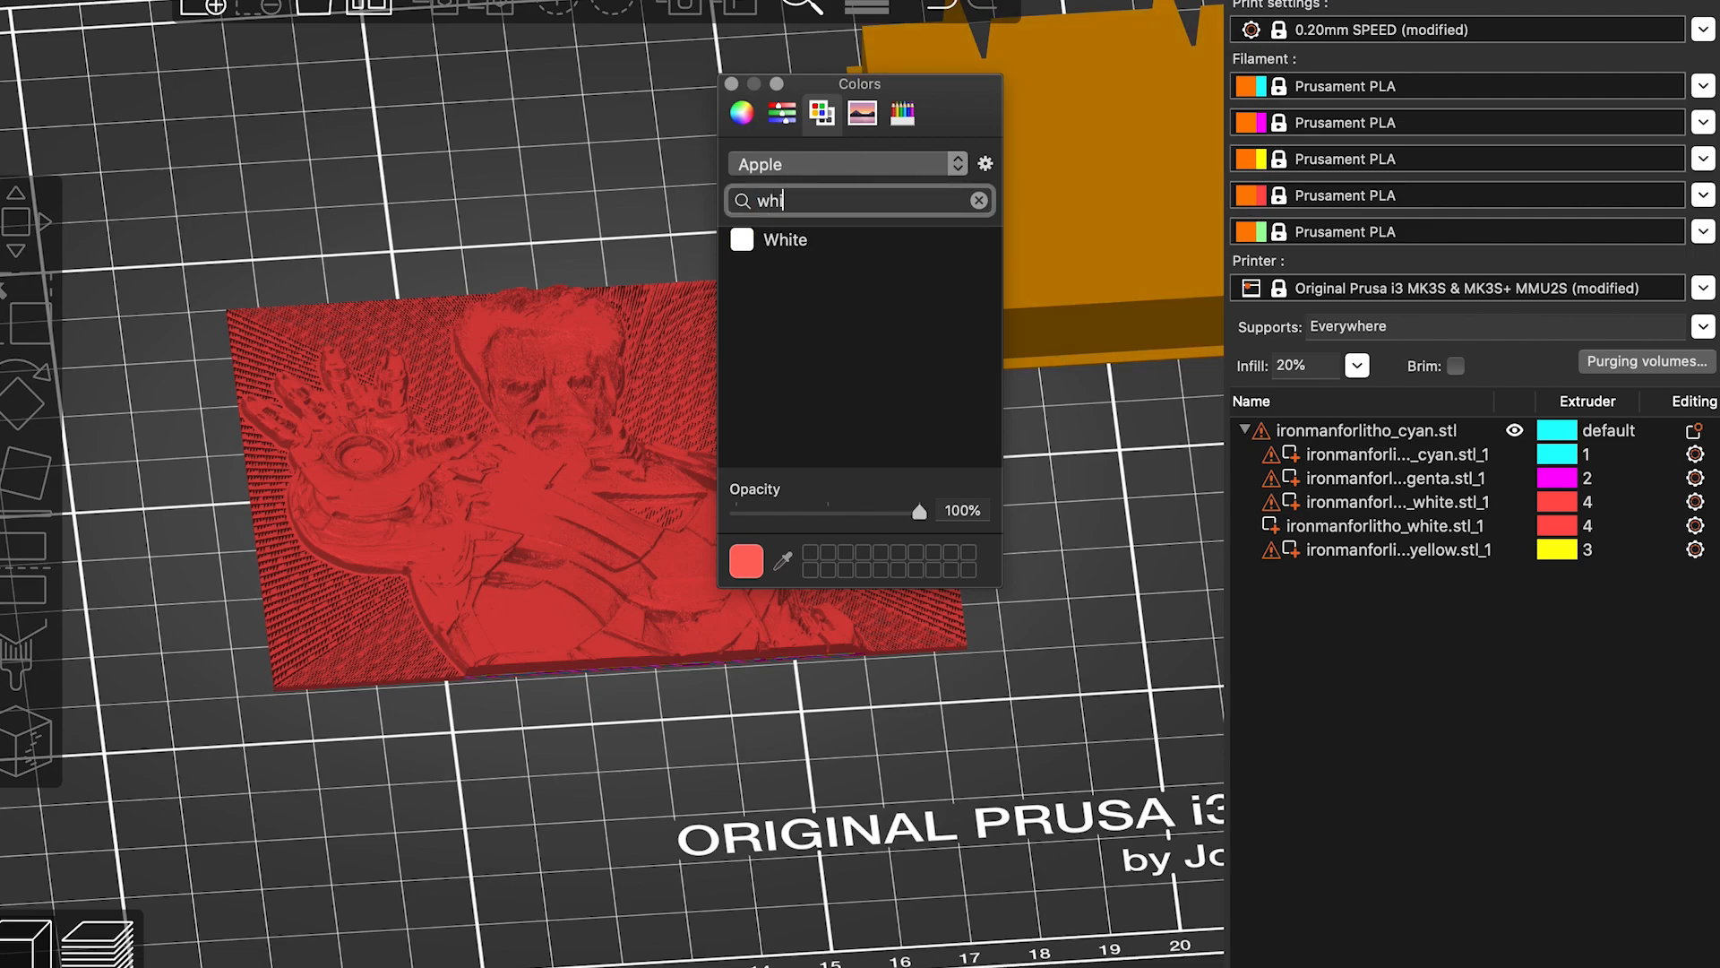
click(861, 240)
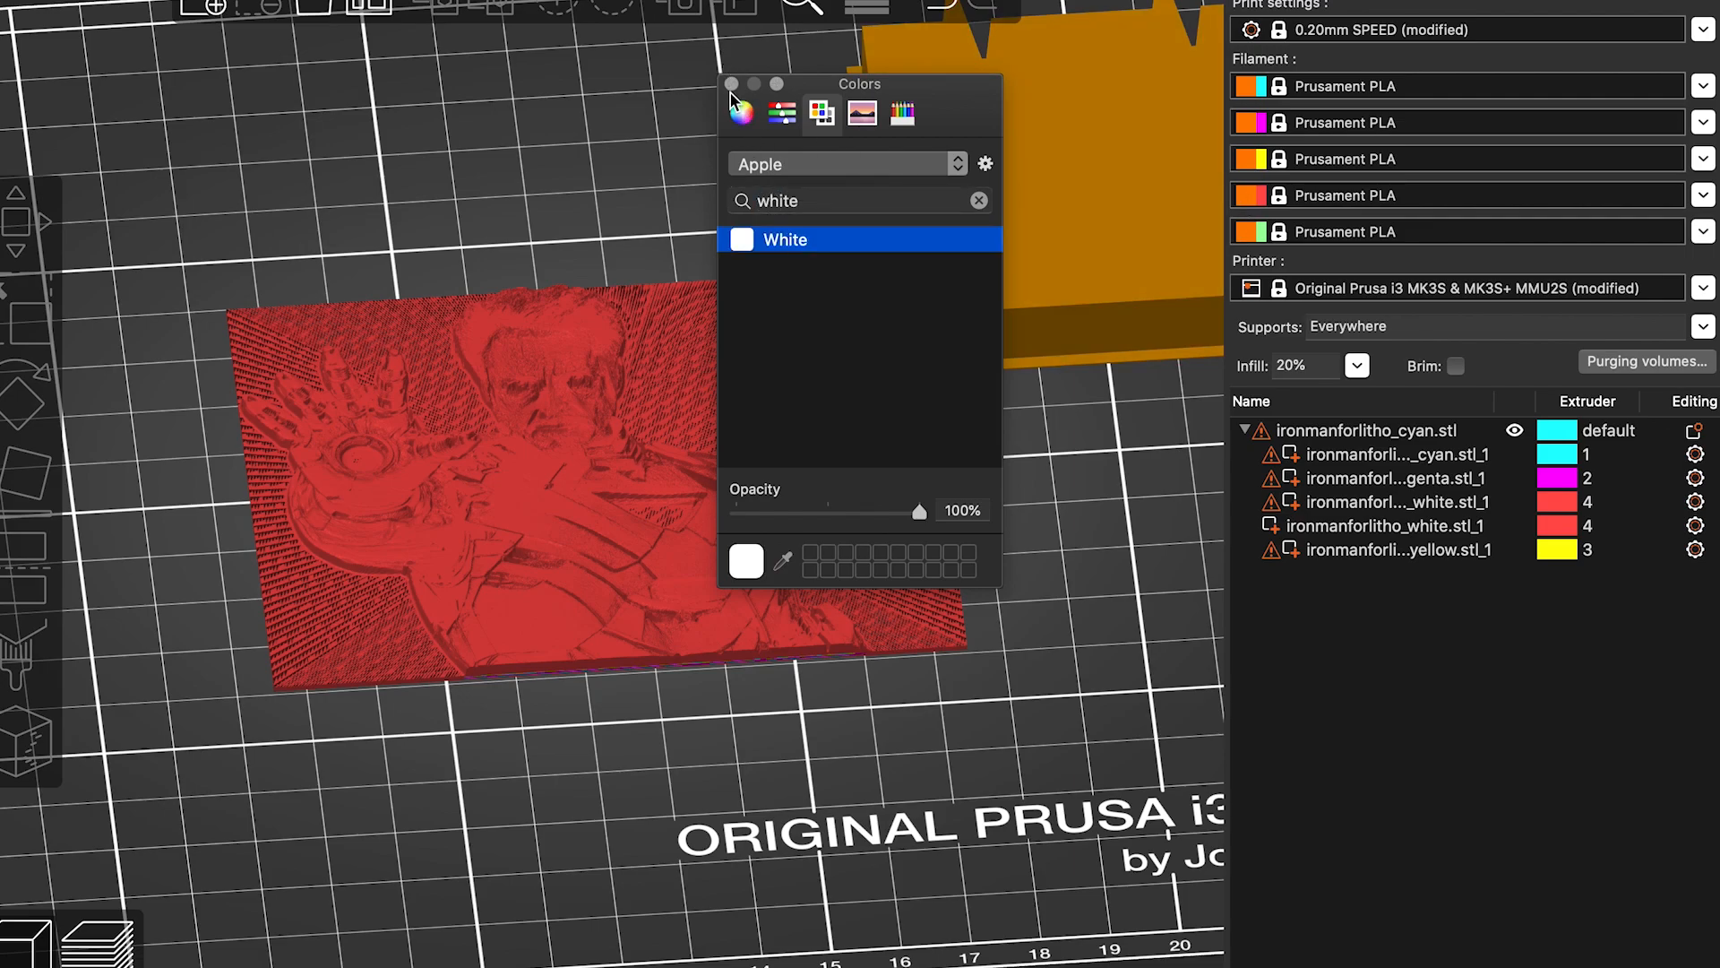
click(741, 112)
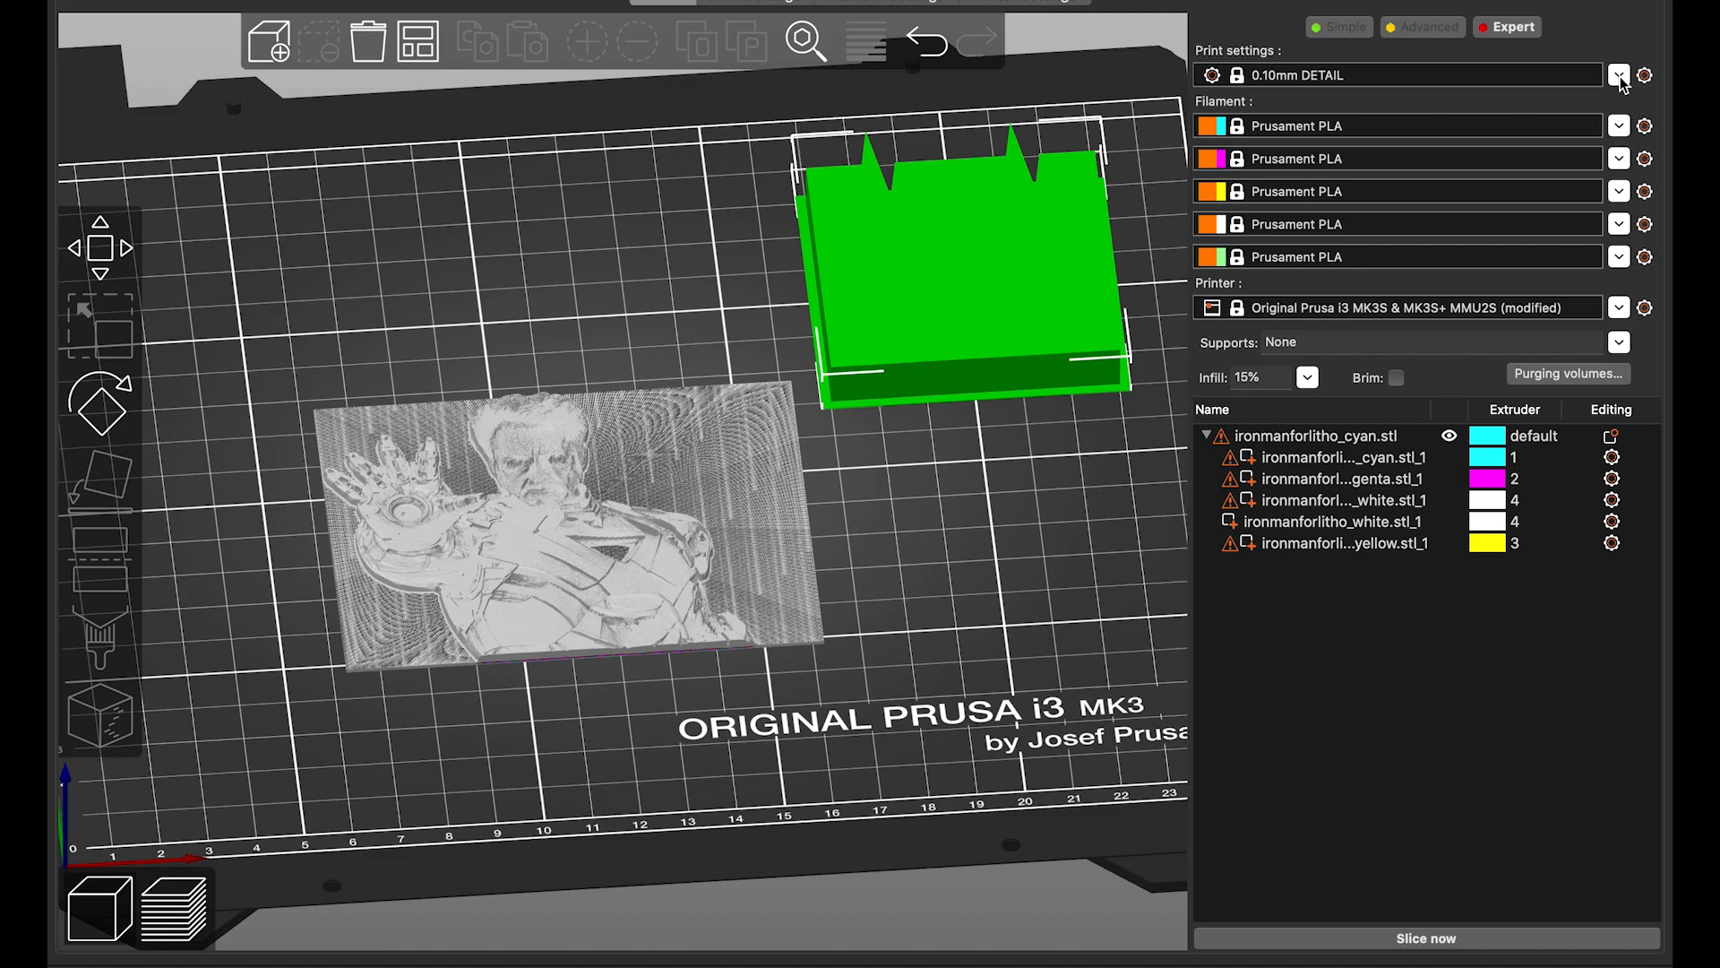
Choose the 0.10mm DETAIL print preset and slice the lithophane
click(1618, 75)
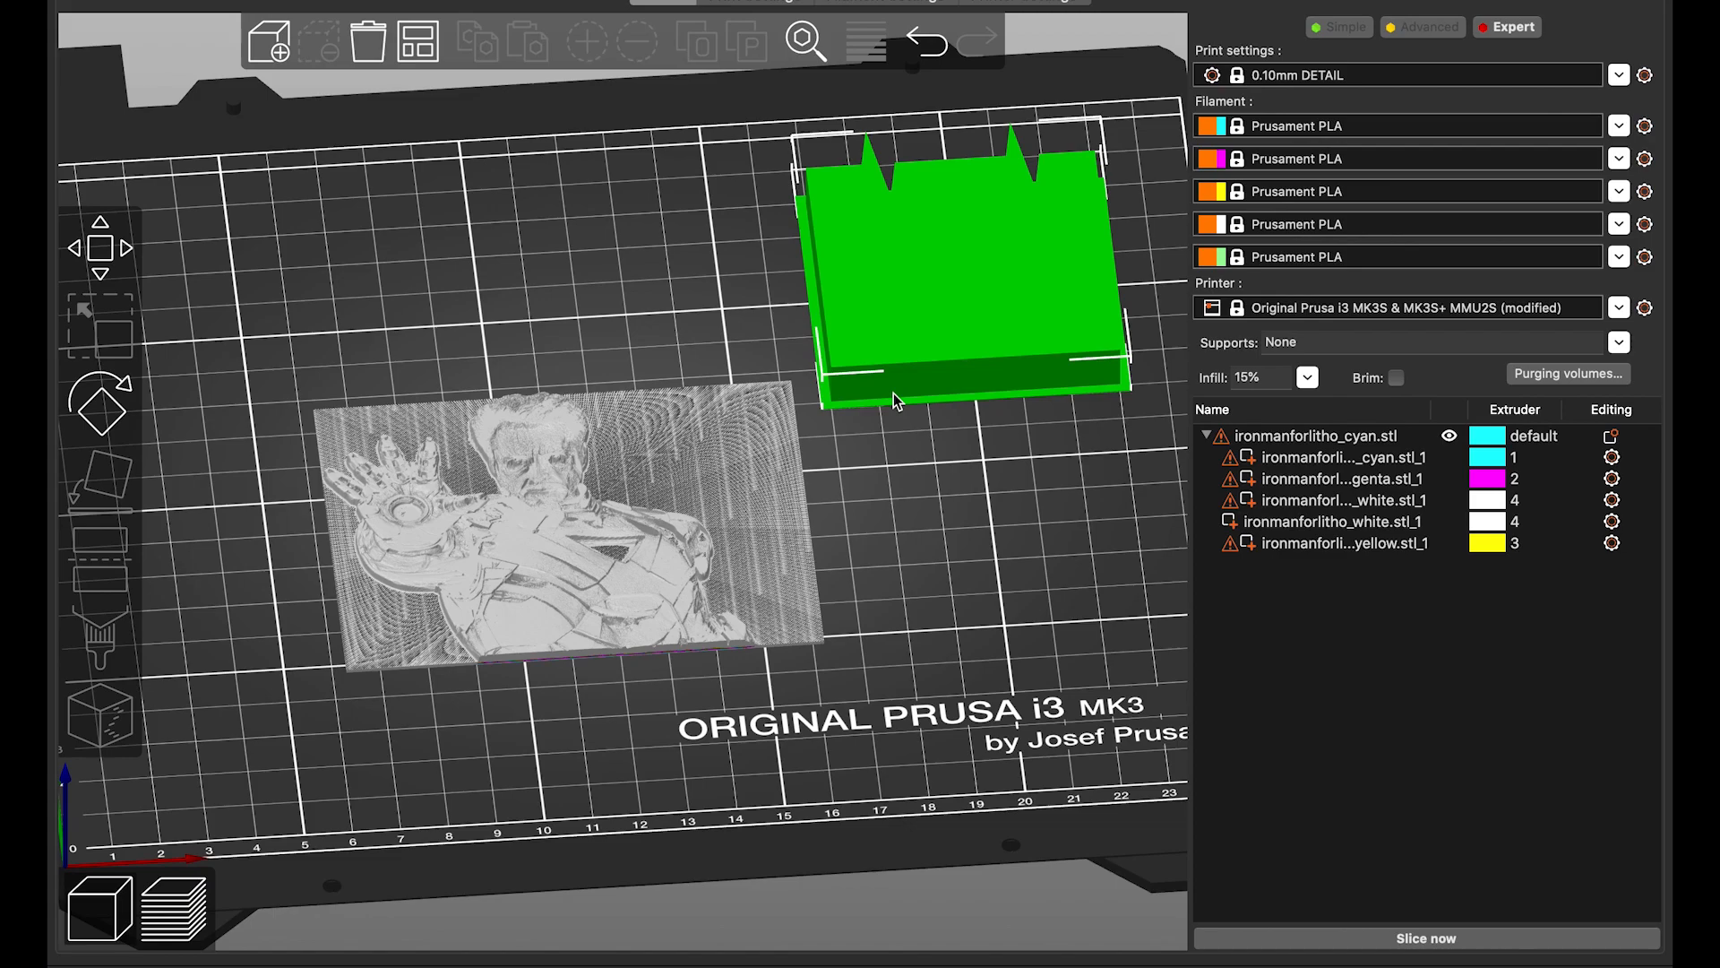
mouse_move(893, 532)
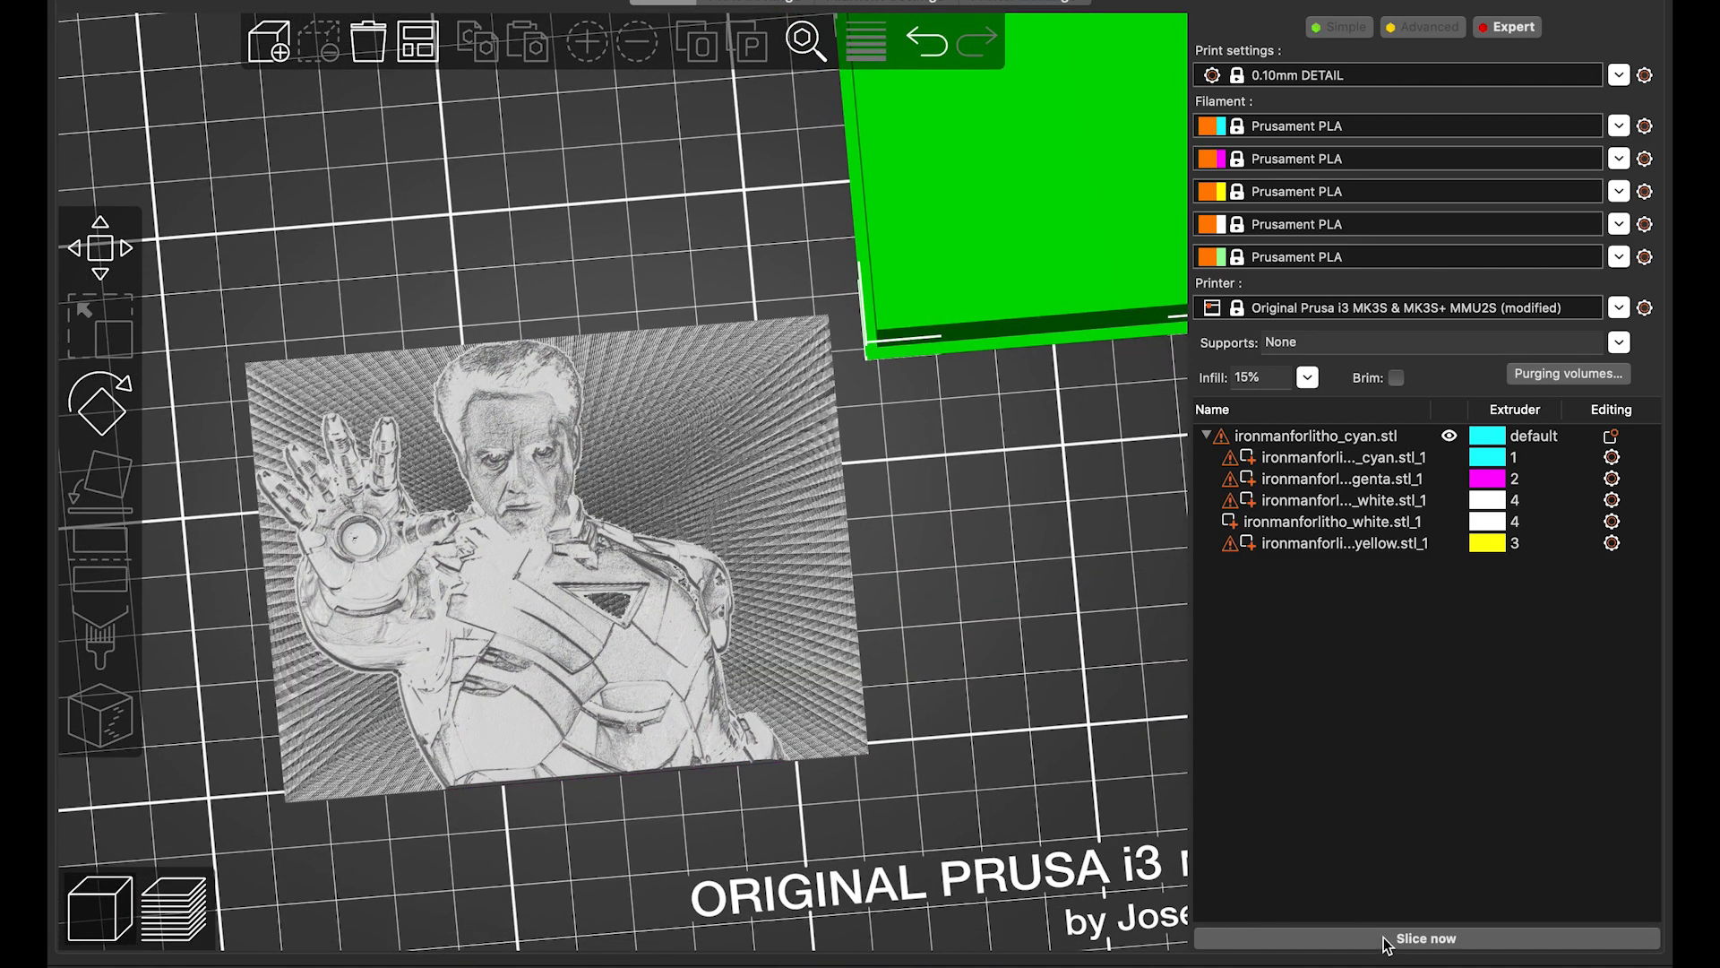
click(1424, 938)
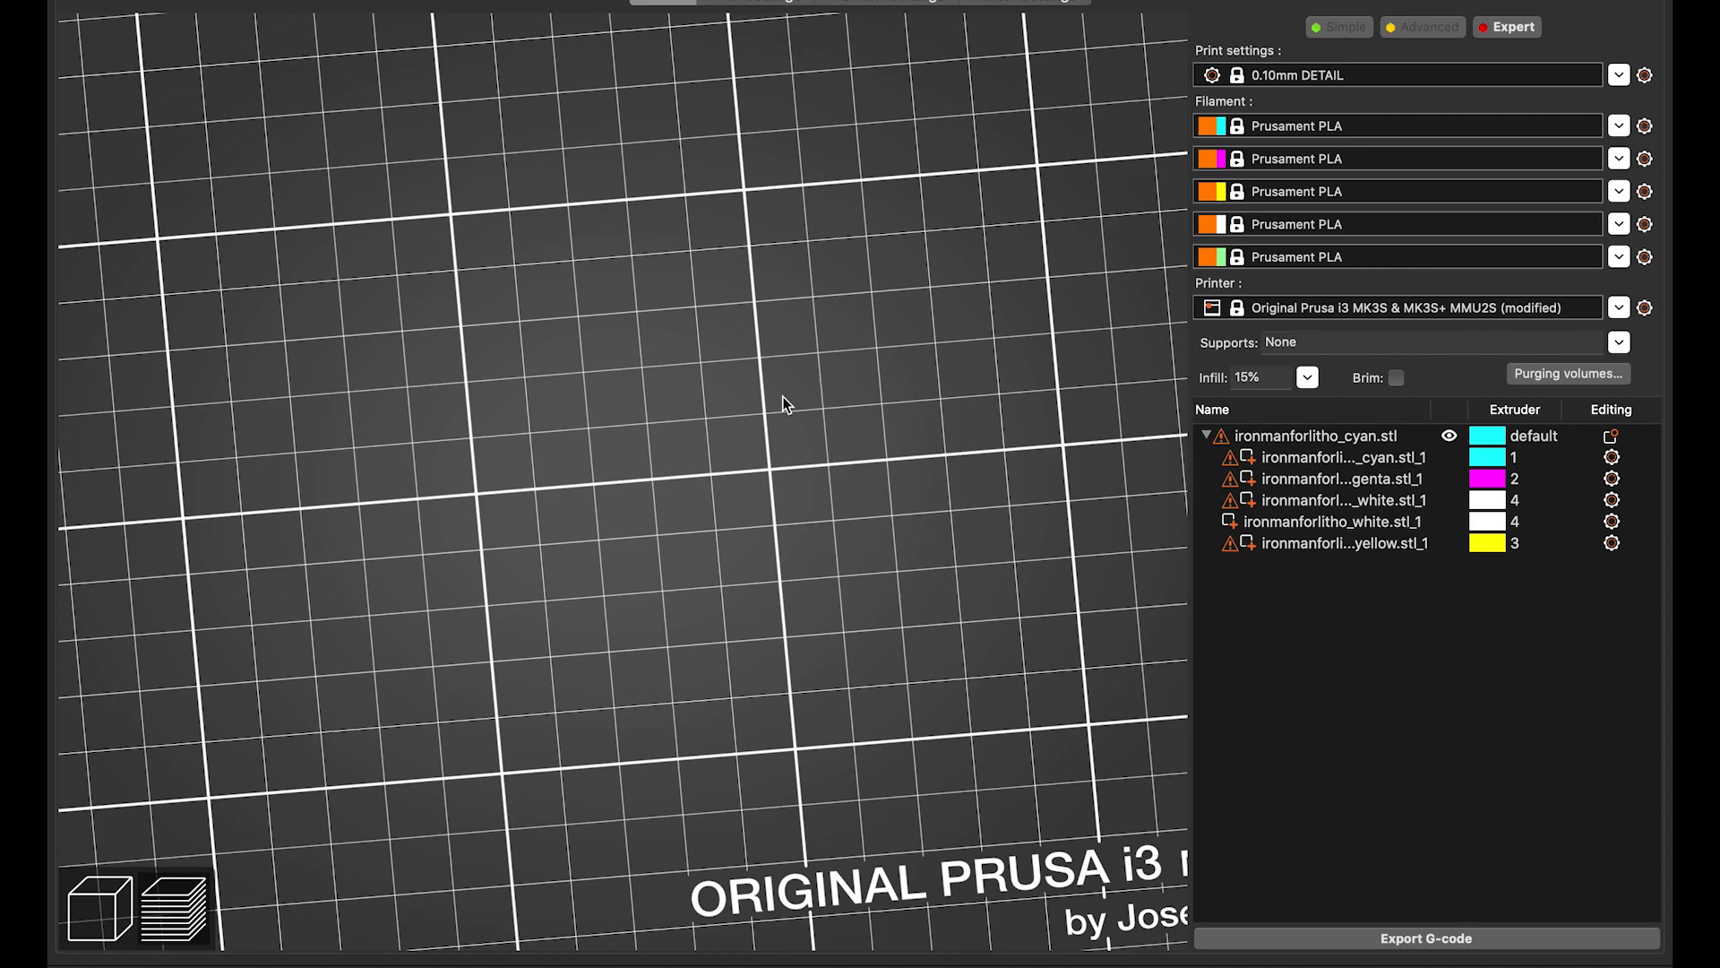